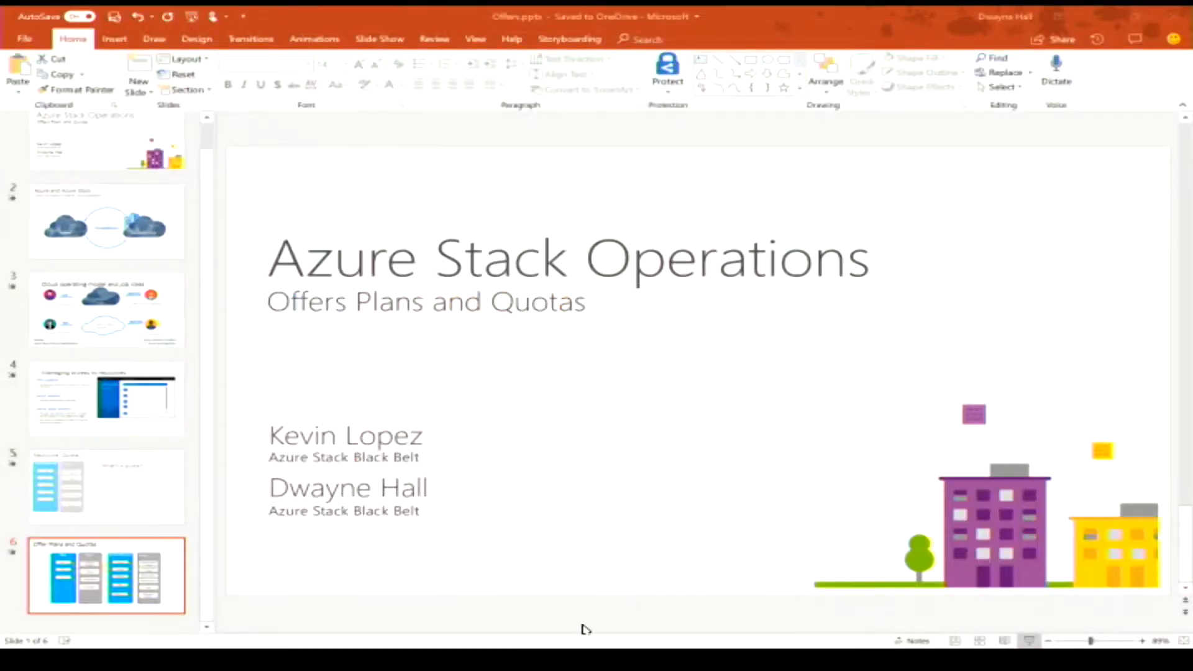
Step: Leave the Azure Stack Operations slide for the browser's Azure Stack admin portal dashboard
left_click(106, 574)
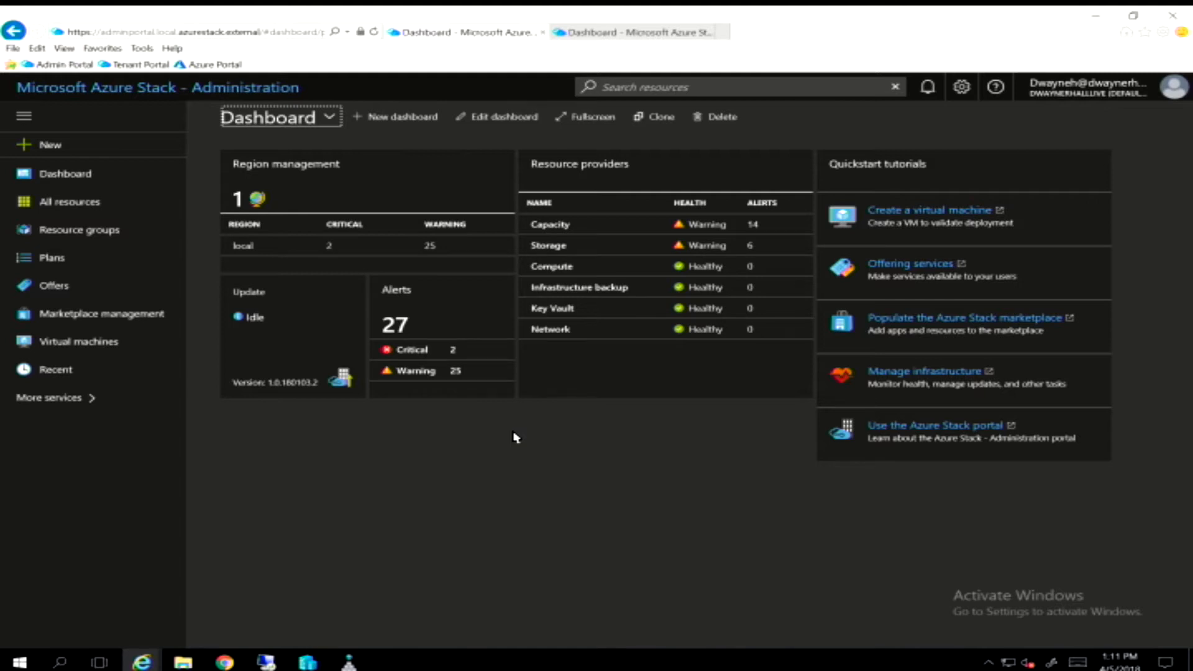
mouse_move(929, 503)
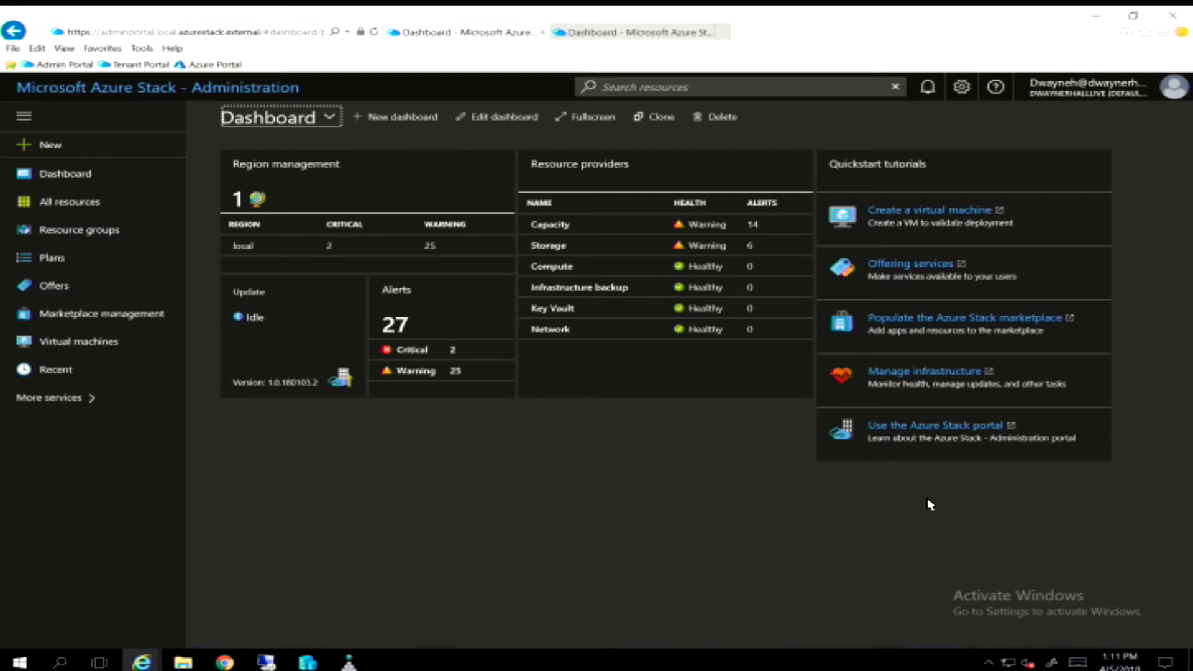
mouse_move(660, 475)
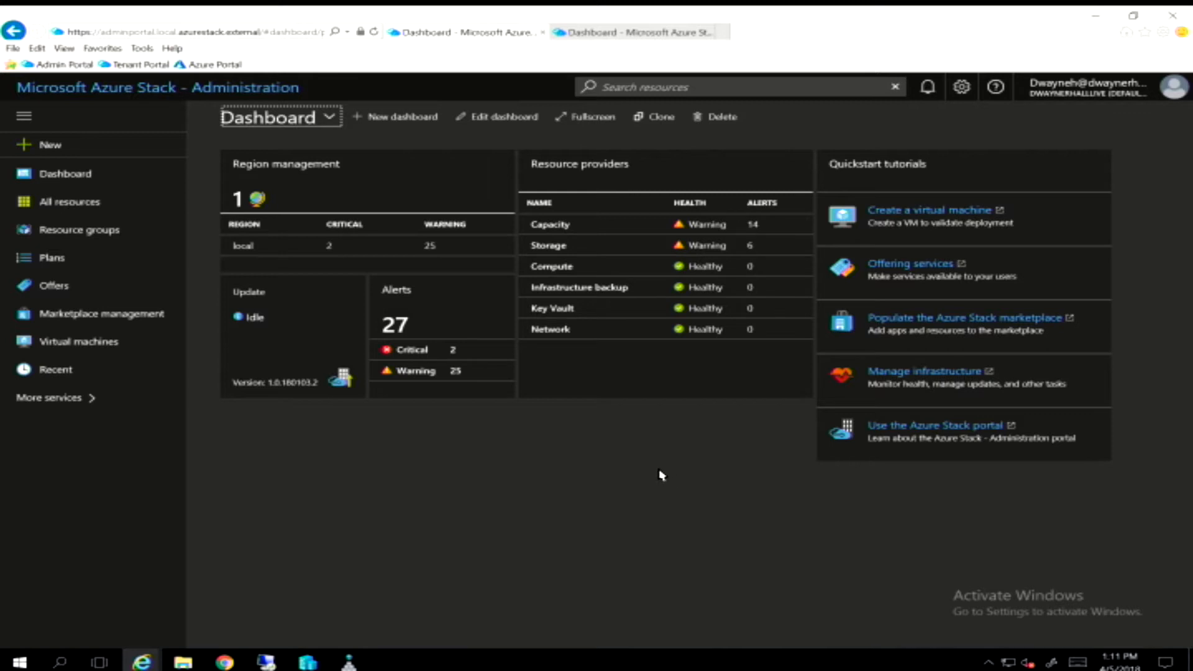
mouse_move(502, 467)
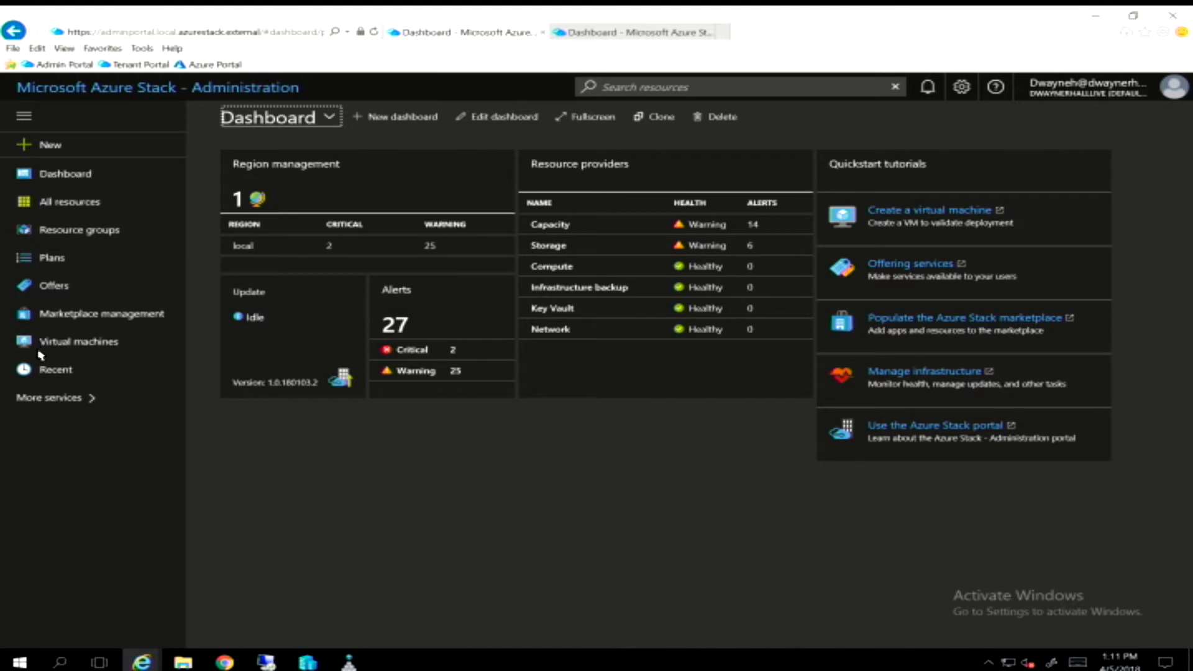
mouse_move(142, 370)
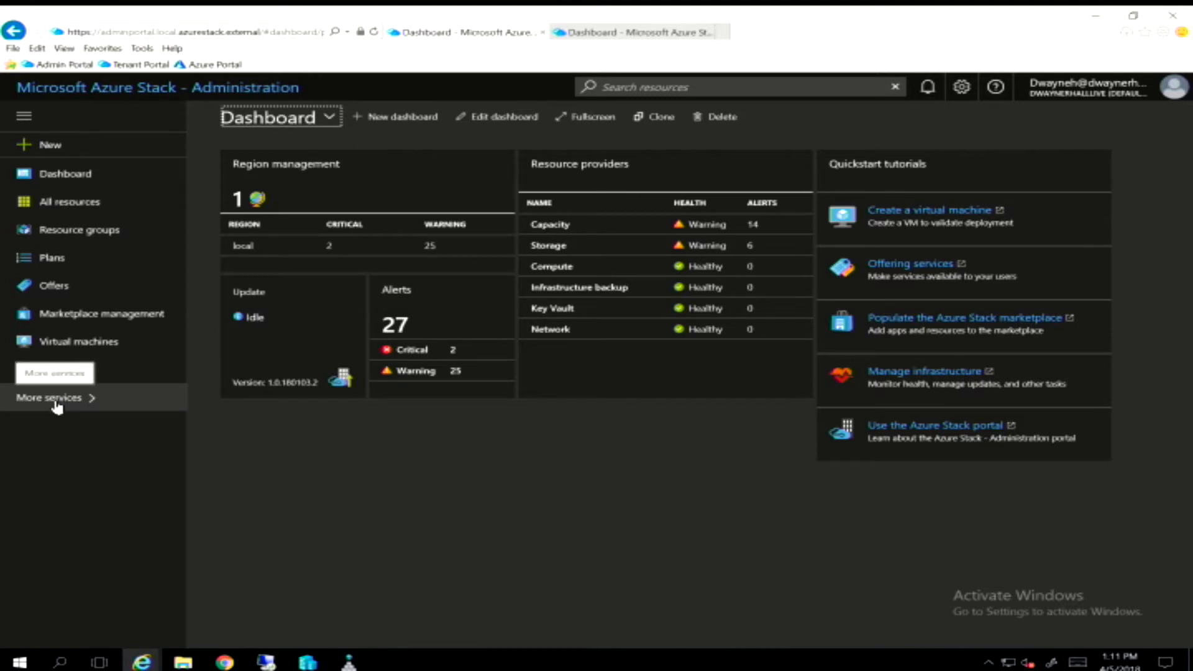
Step: Open Compute under More services and list its quotas, Compute Standard and Default Quota
left_click(49, 396)
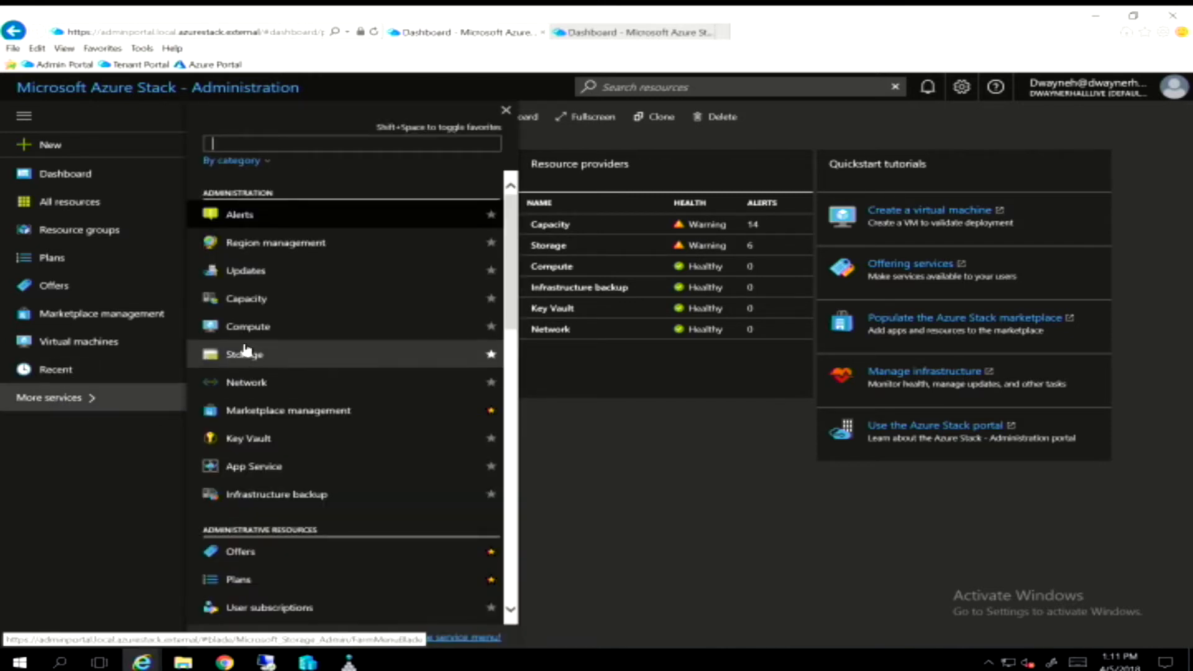
left_click(247, 326)
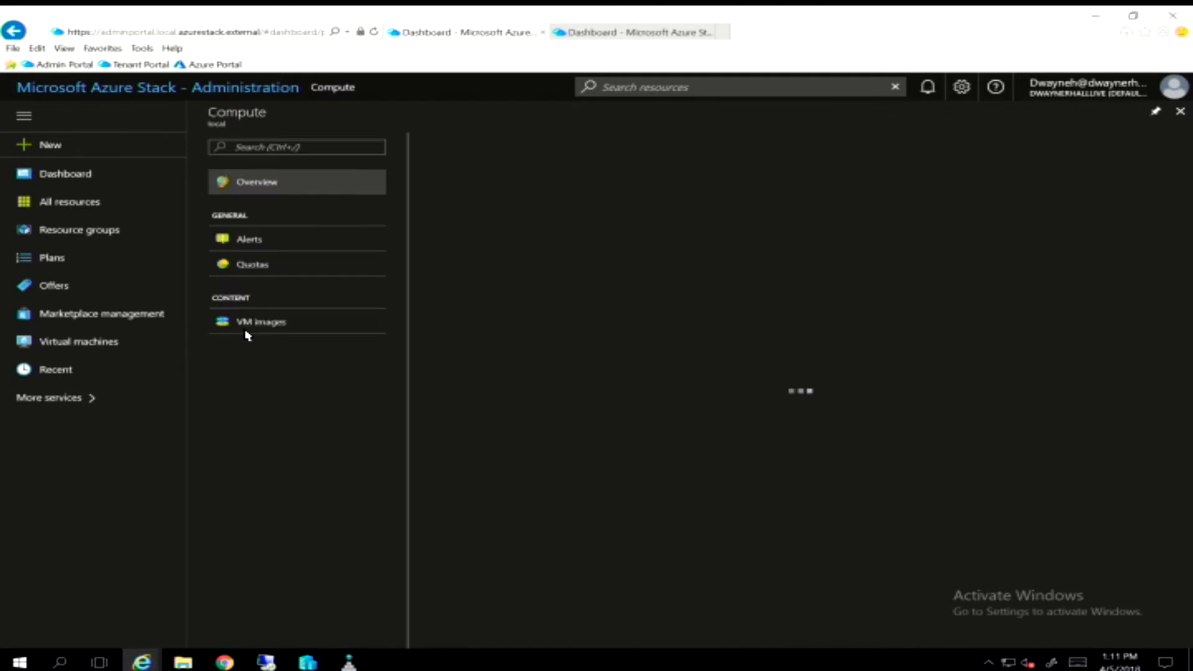
left_click(256, 181)
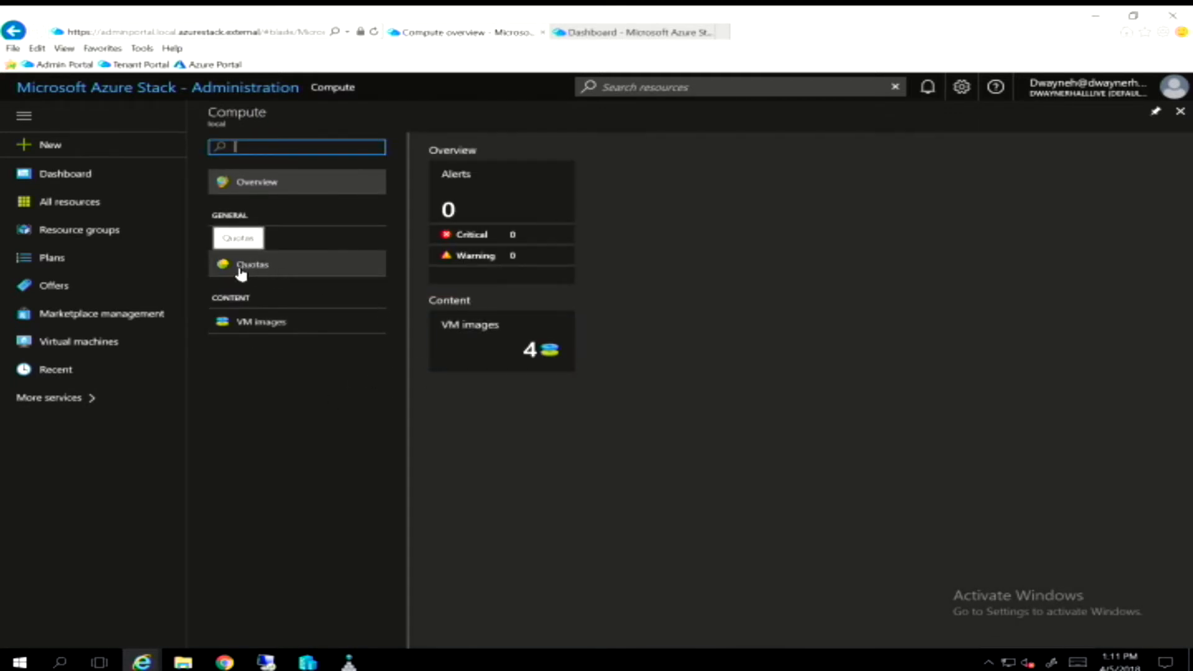
left_click(253, 264)
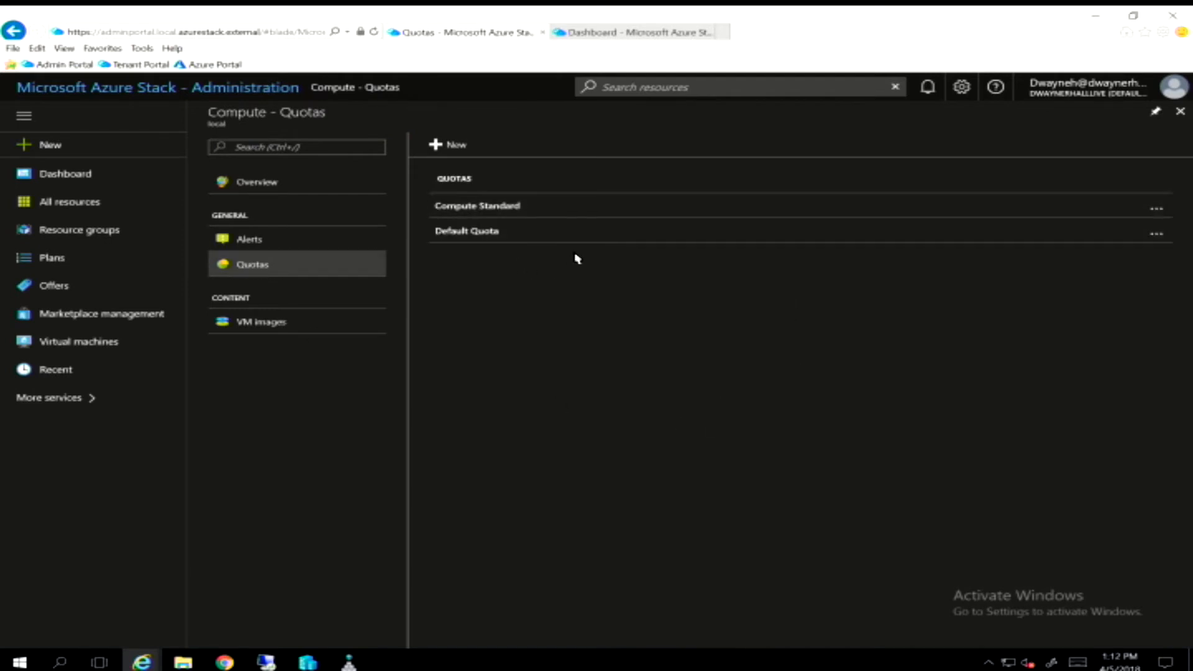
mouse_move(487, 235)
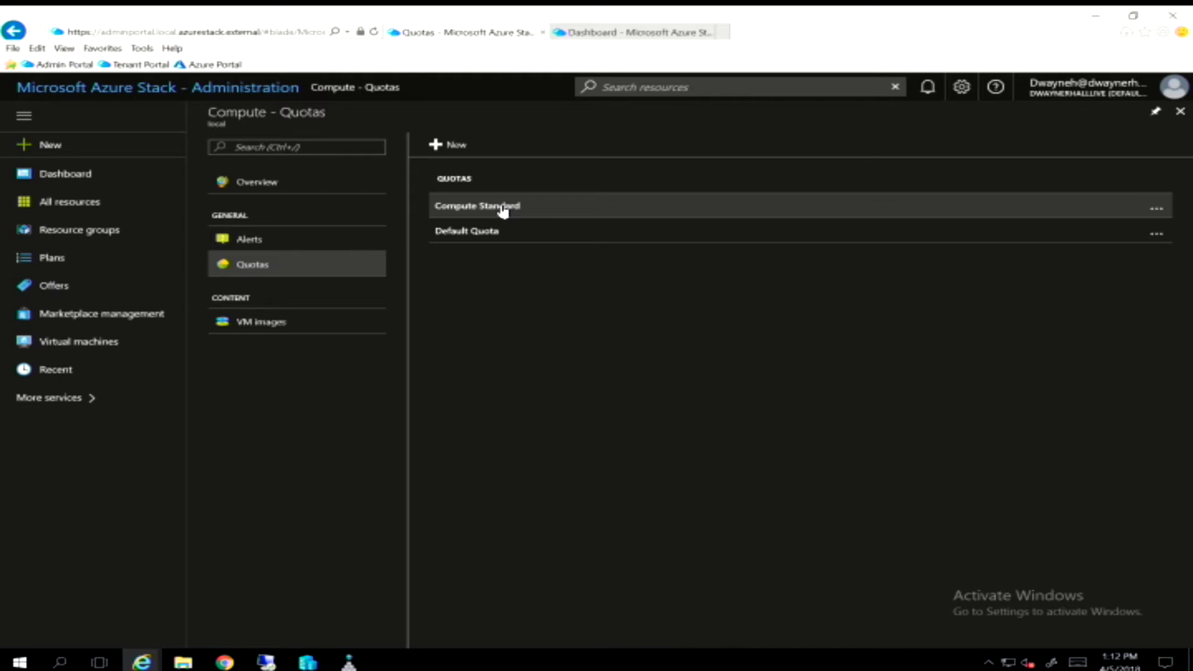
mouse_move(493, 226)
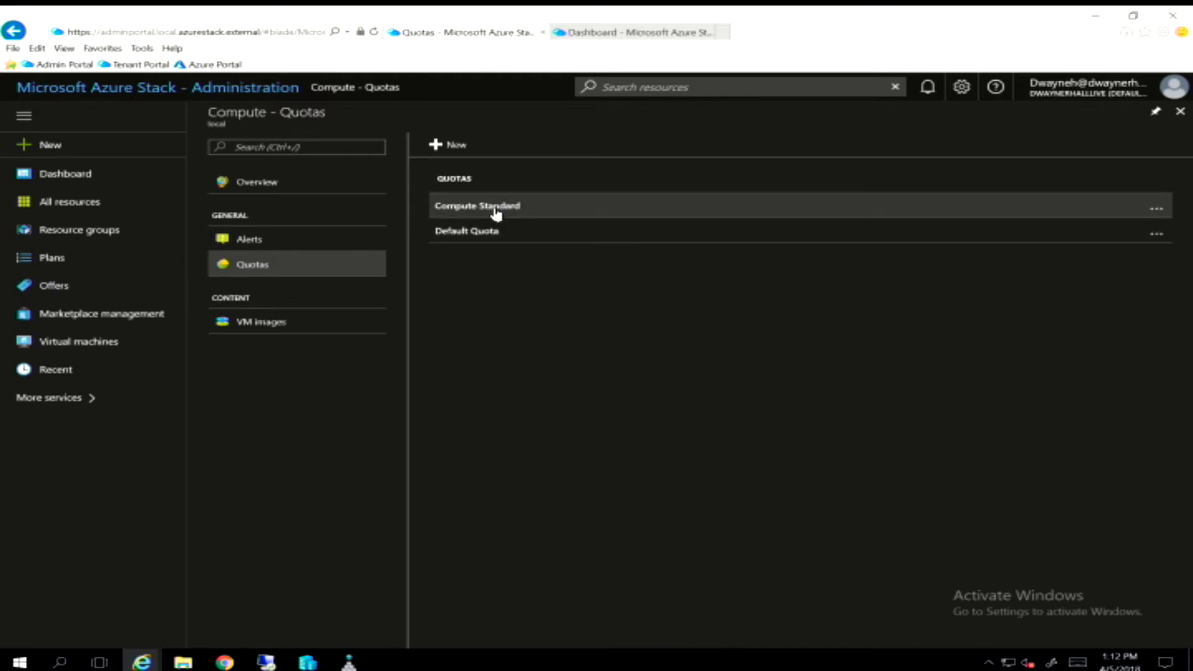
Step: Open Compute Standard's Set quotas form showing VM, core, availability-set and scale-set limits
left_click(476, 206)
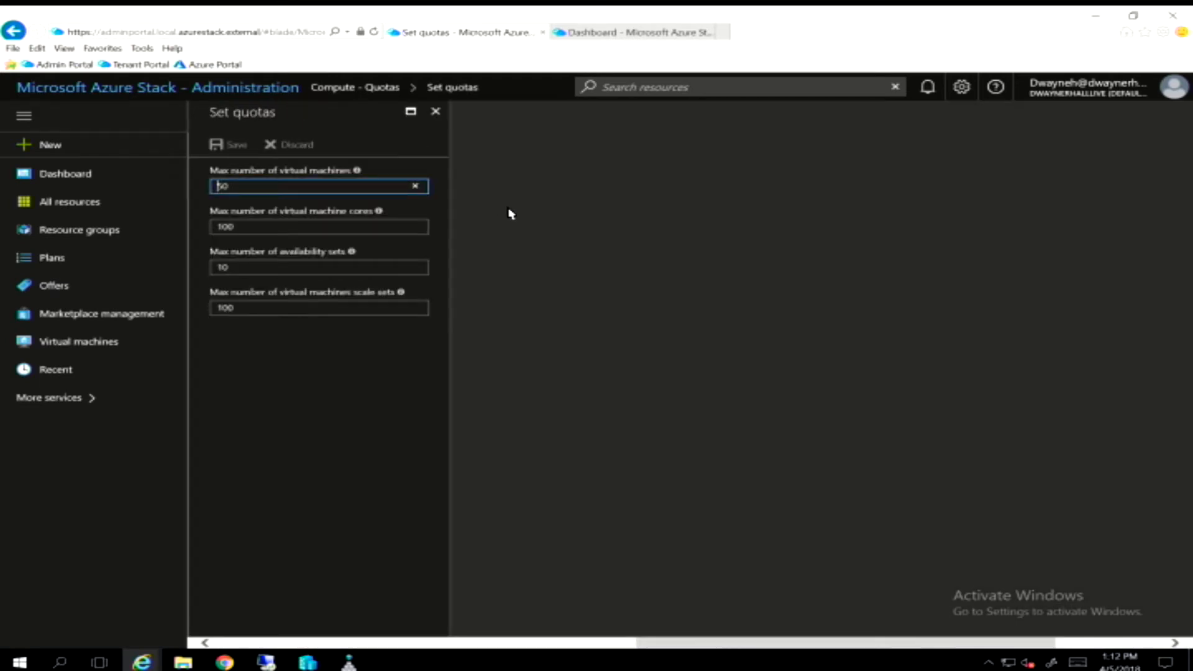
mouse_move(361, 412)
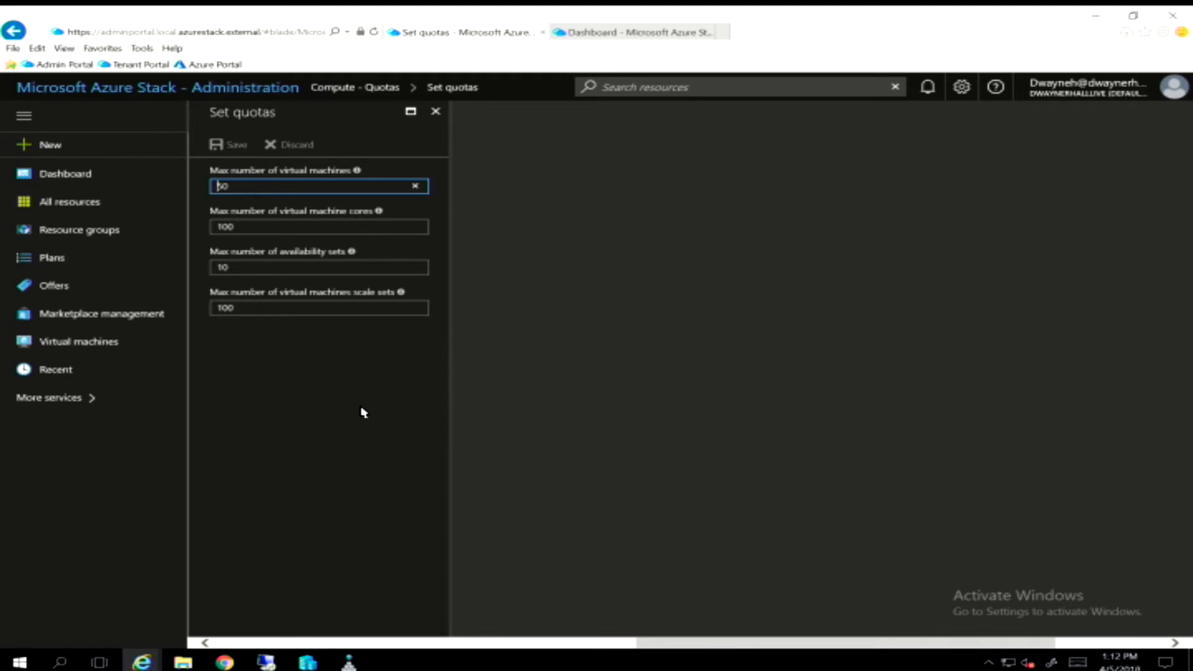
mouse_move(103, 226)
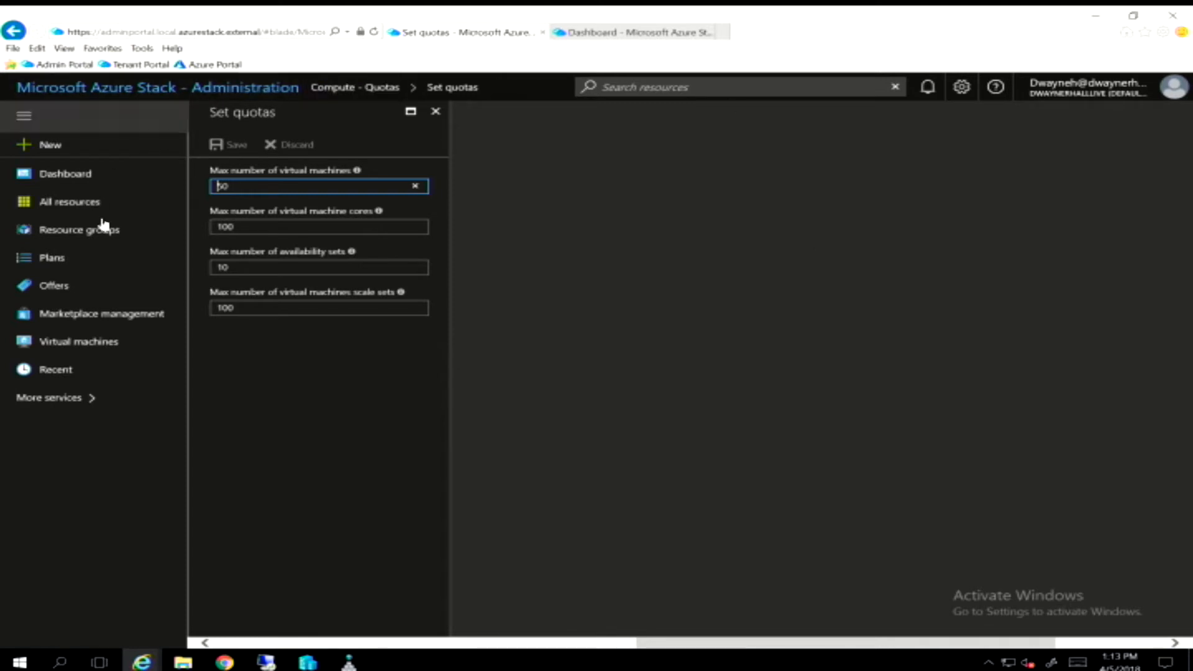
mouse_move(251, 382)
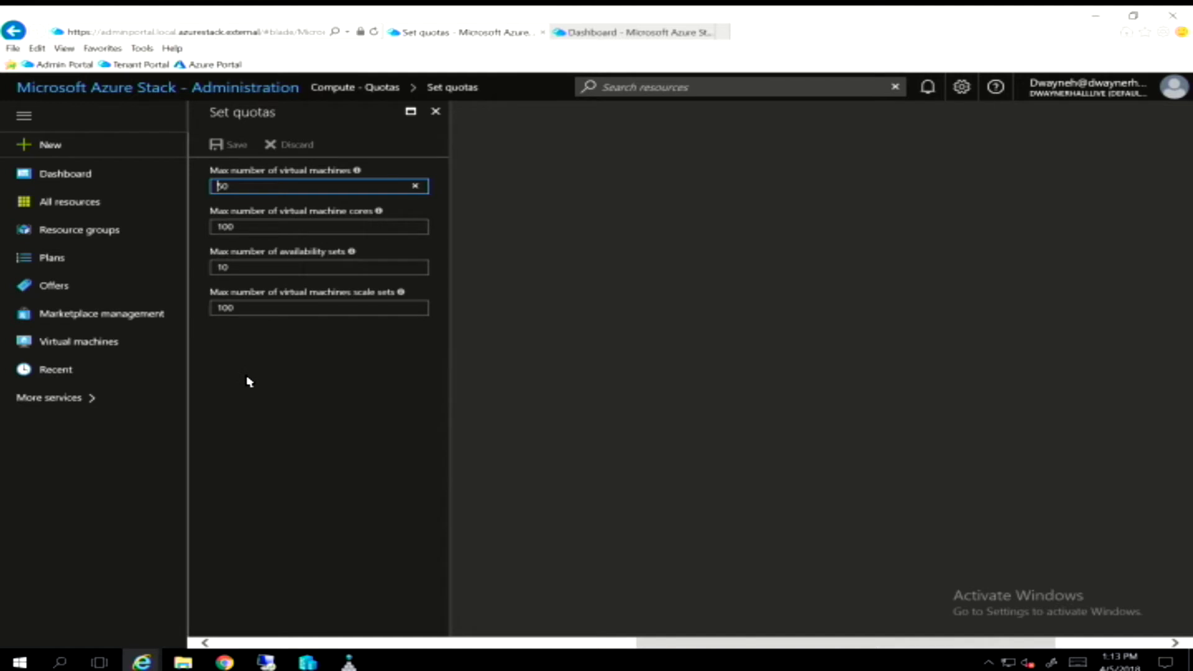
mouse_move(54, 285)
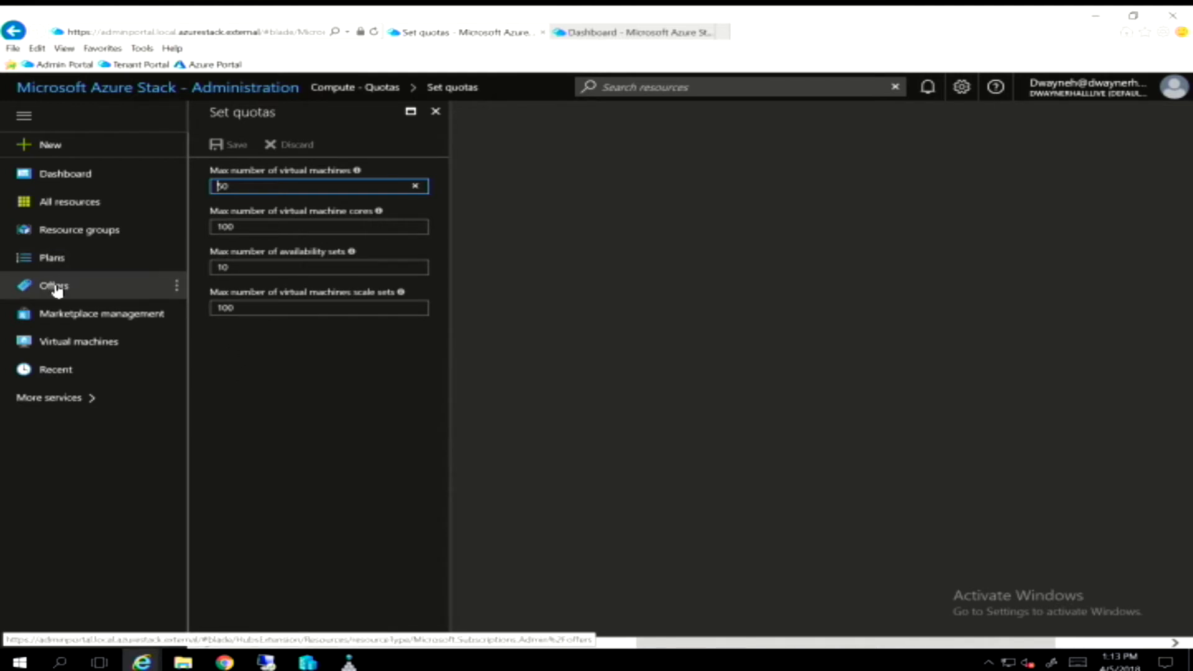
mouse_move(55, 285)
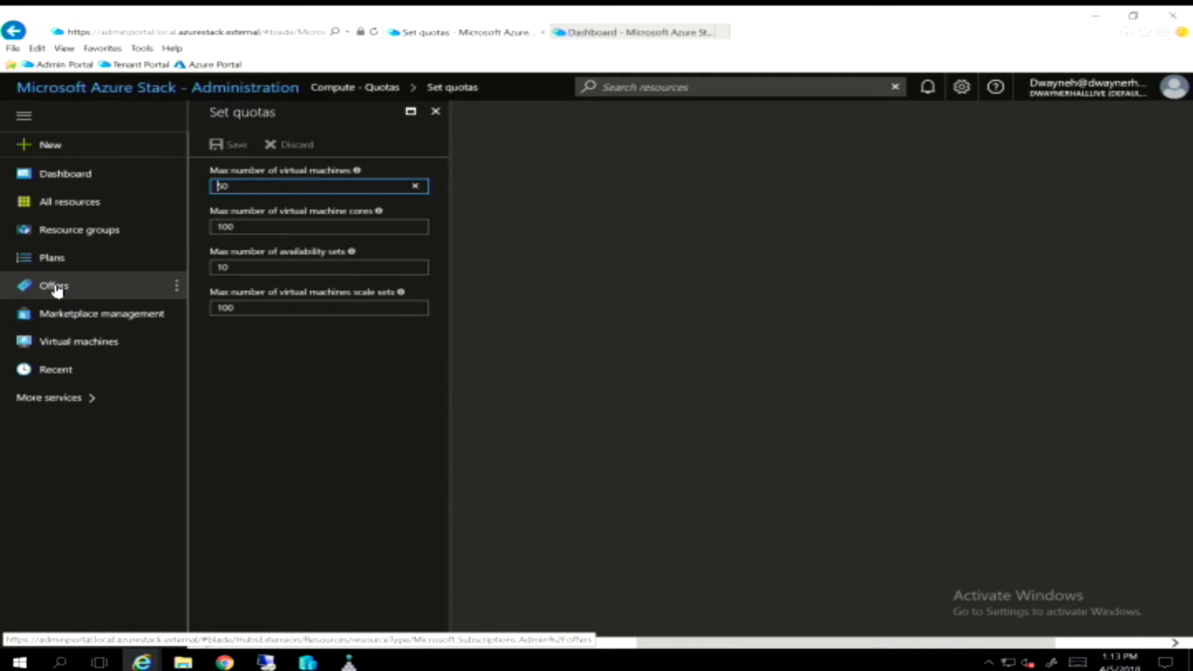
mouse_move(74, 293)
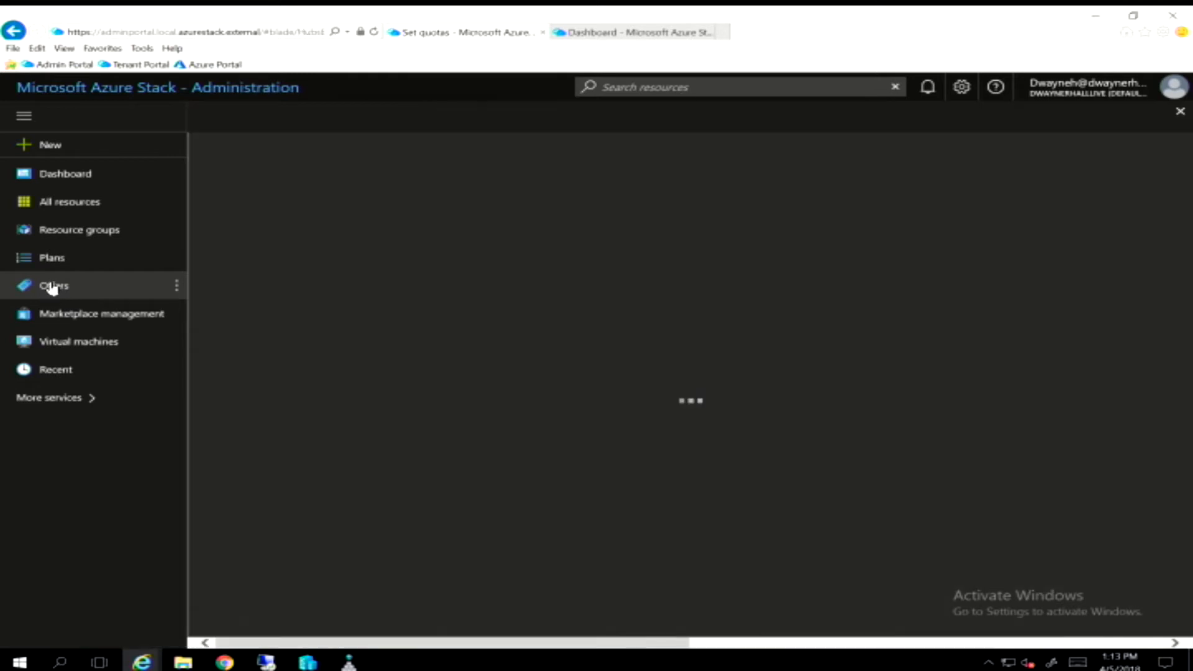
Step: From the Offers list, open the iaas-standard offer overview: private, one base plan
left_click(53, 285)
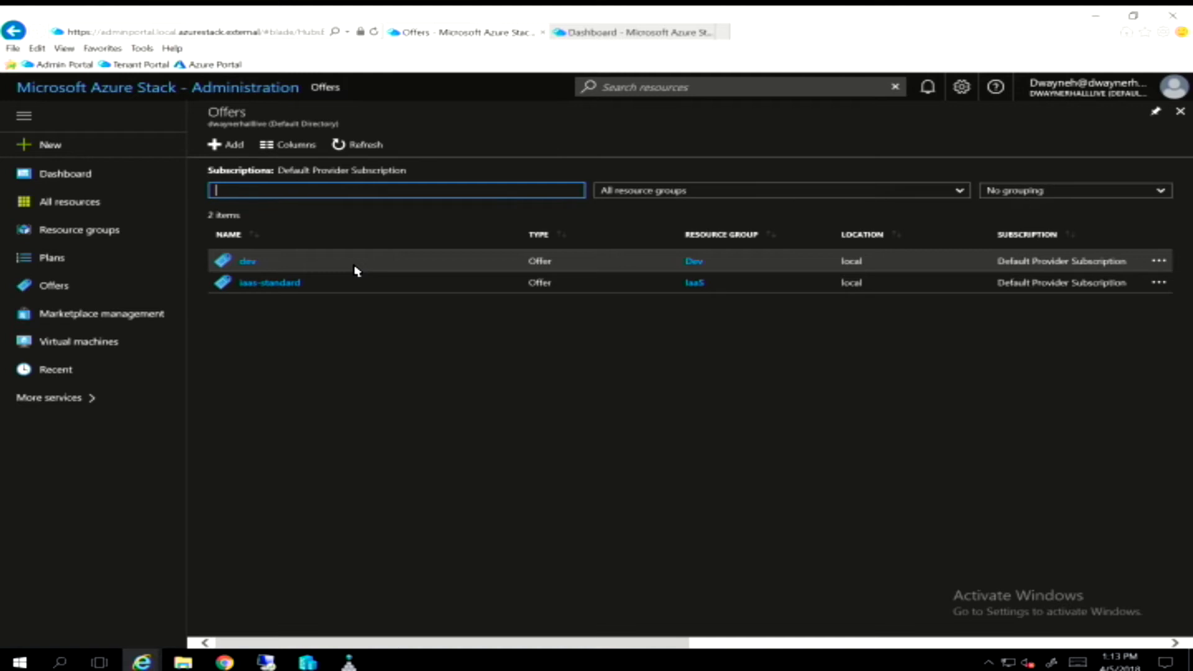
mouse_move(306, 282)
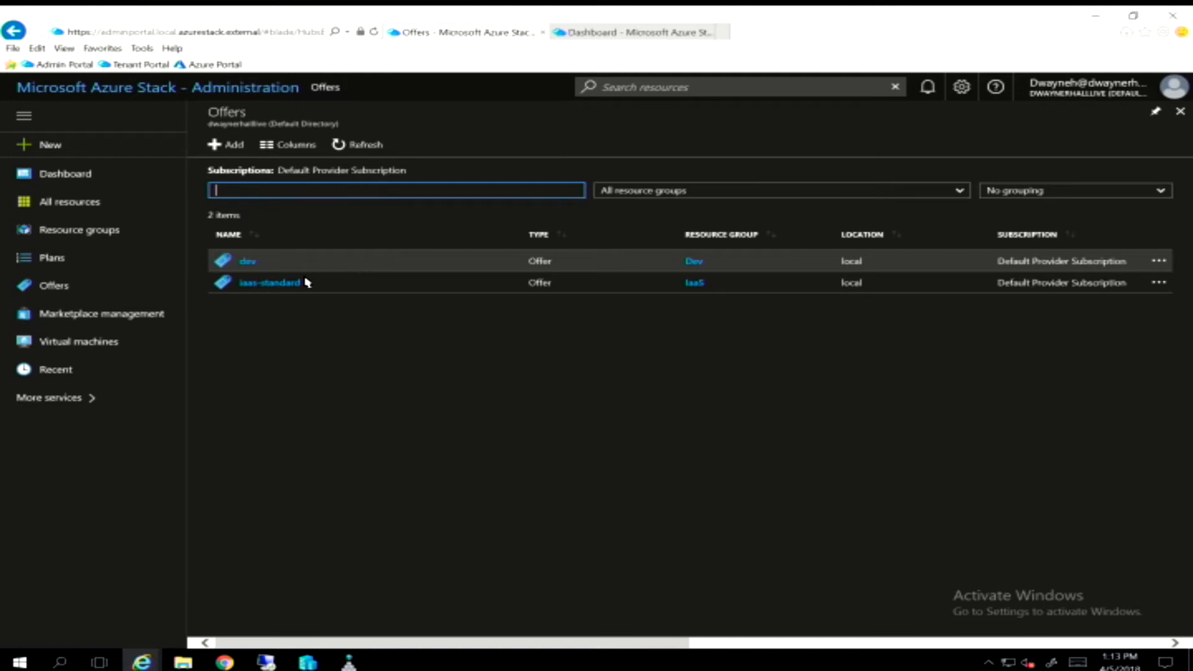
mouse_move(266, 288)
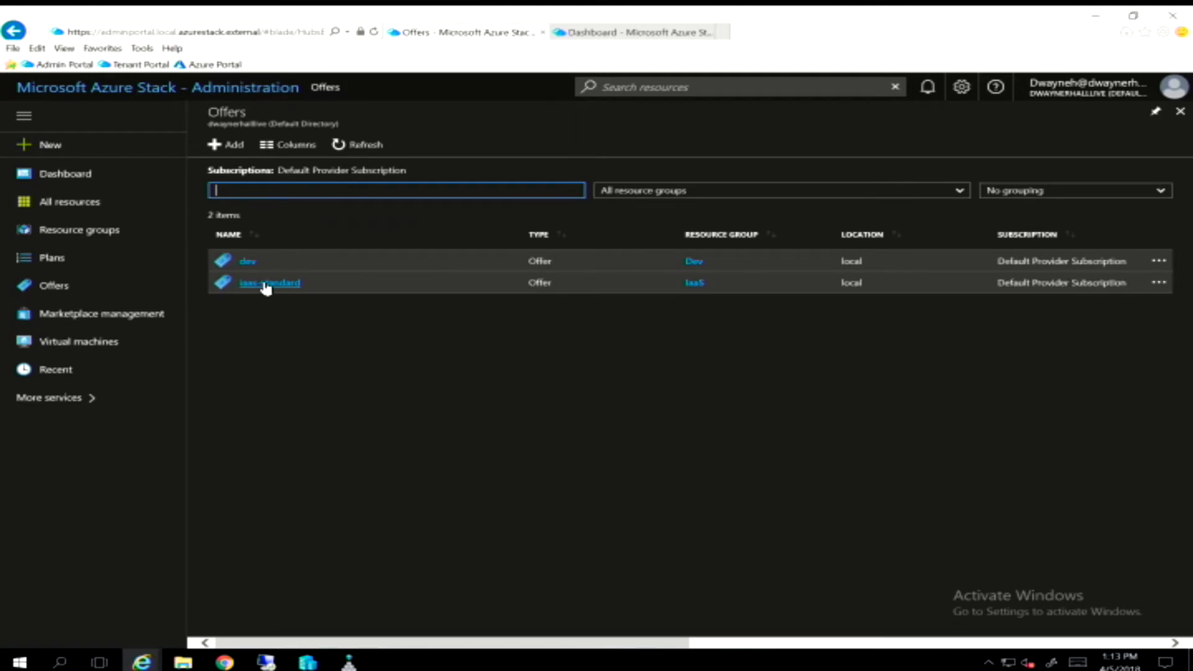
left_click(269, 282)
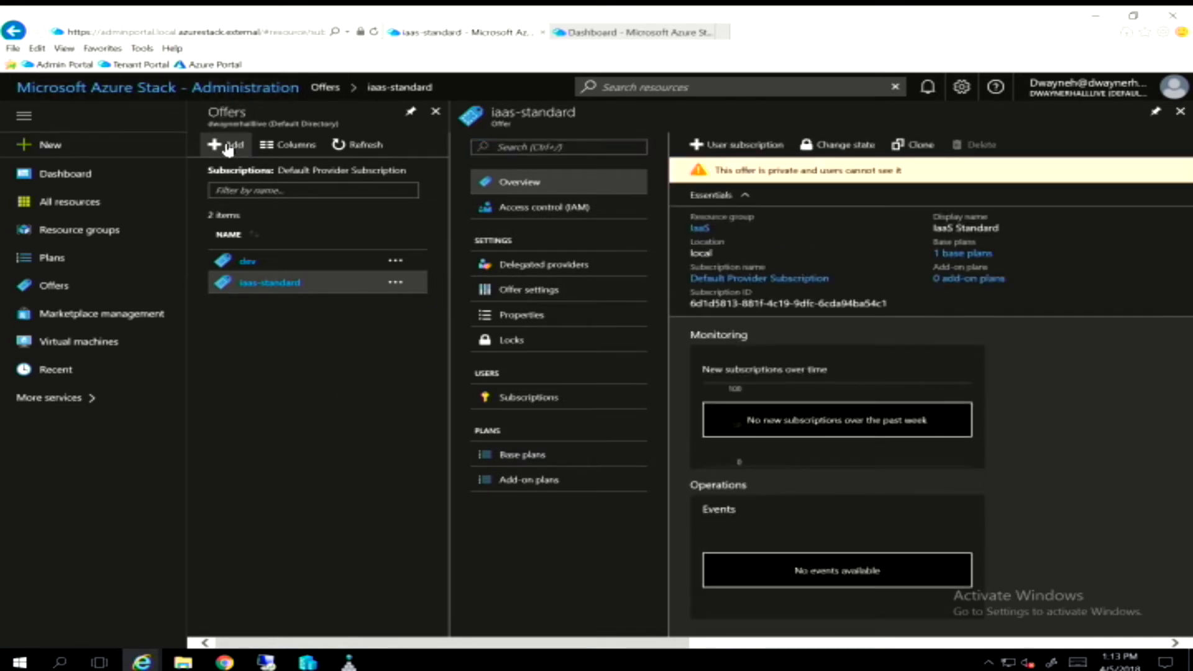
Step: In a blank New offer, browse base plans Standard Dev and IaaS Standard
left_click(225, 145)
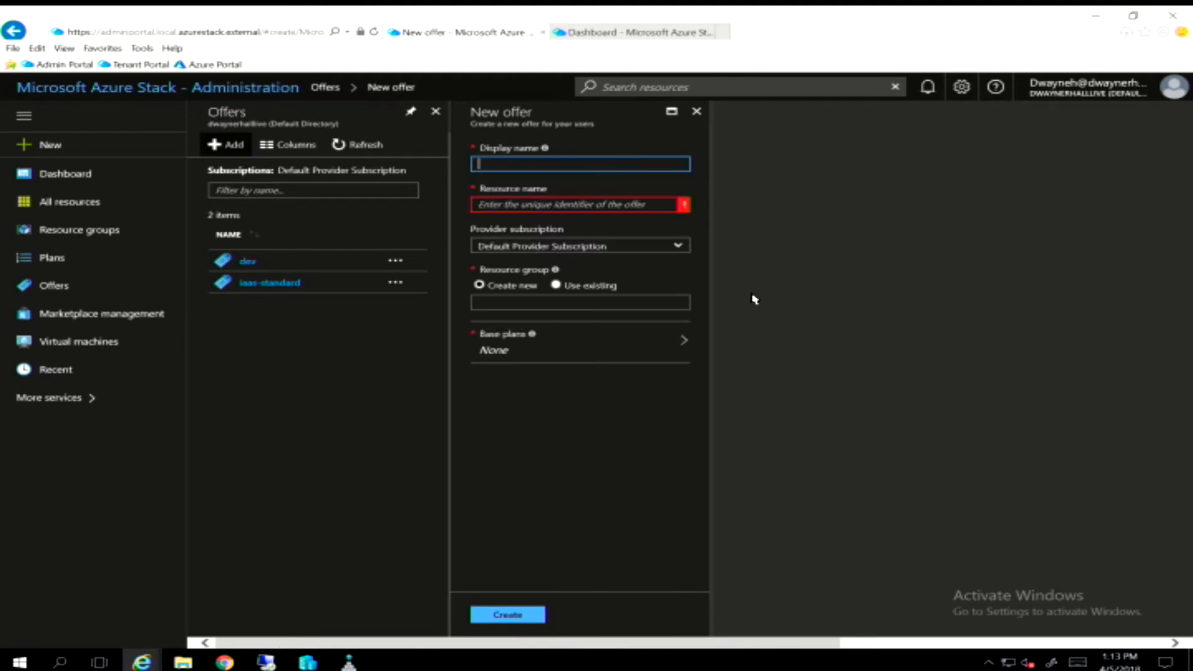
mouse_move(584, 305)
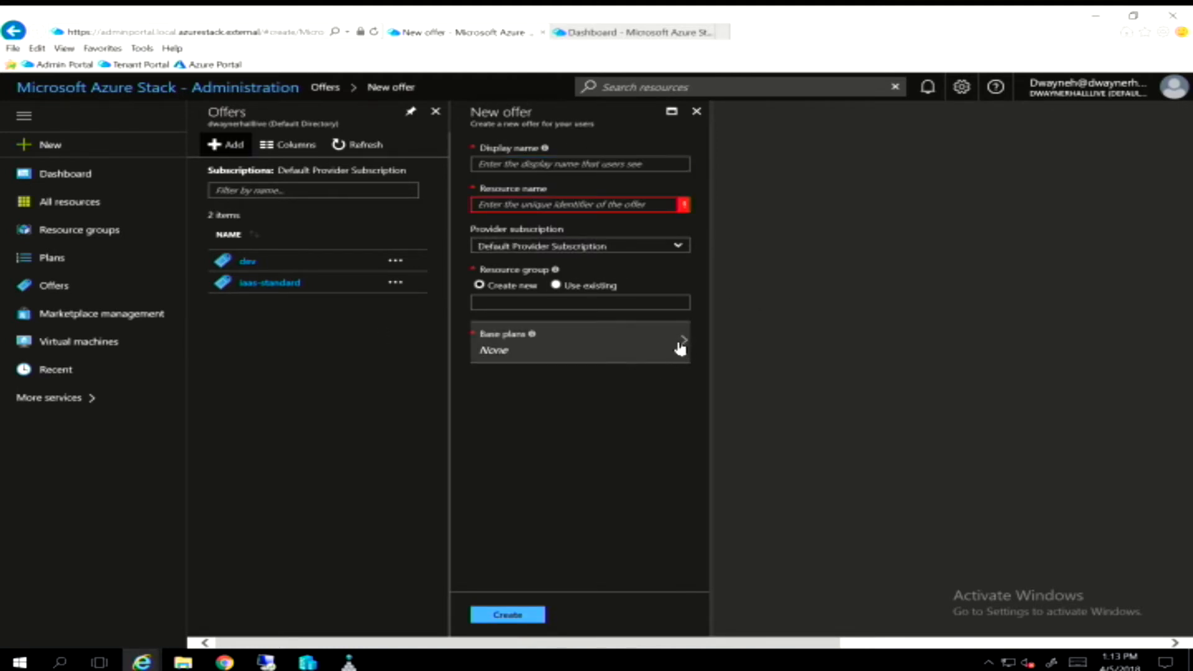
left_click(578, 343)
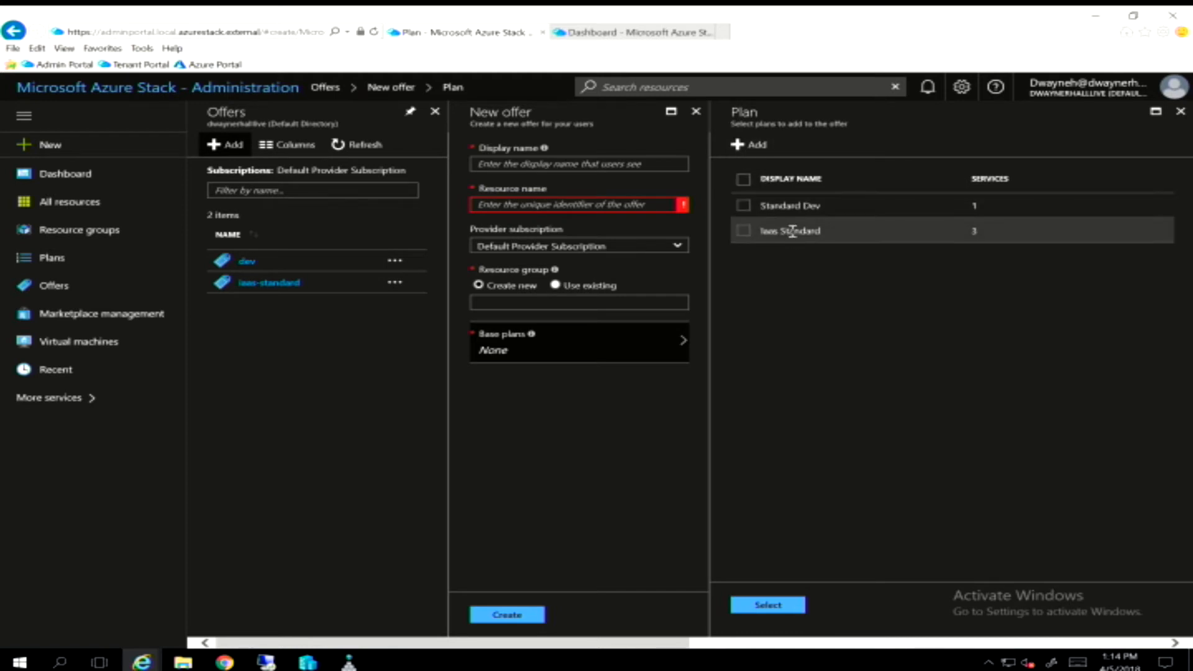
mouse_move(797, 228)
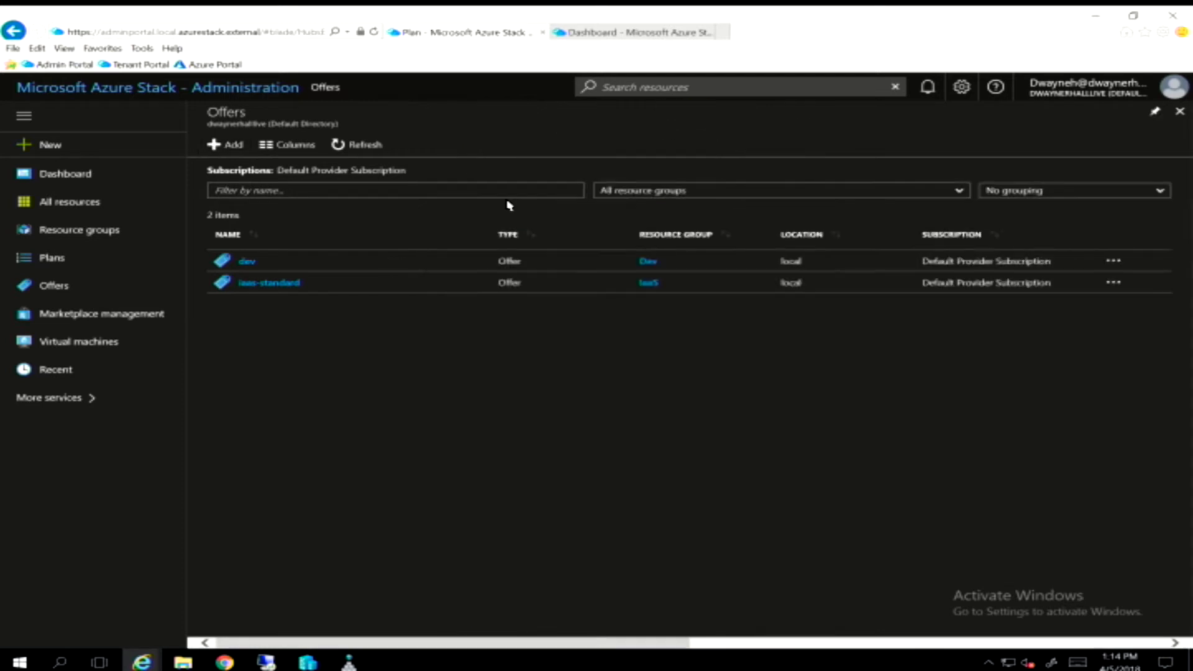
Step: Open the iaas-standard offer's base plans and select the IaaS Standard plan
left_click(269, 282)
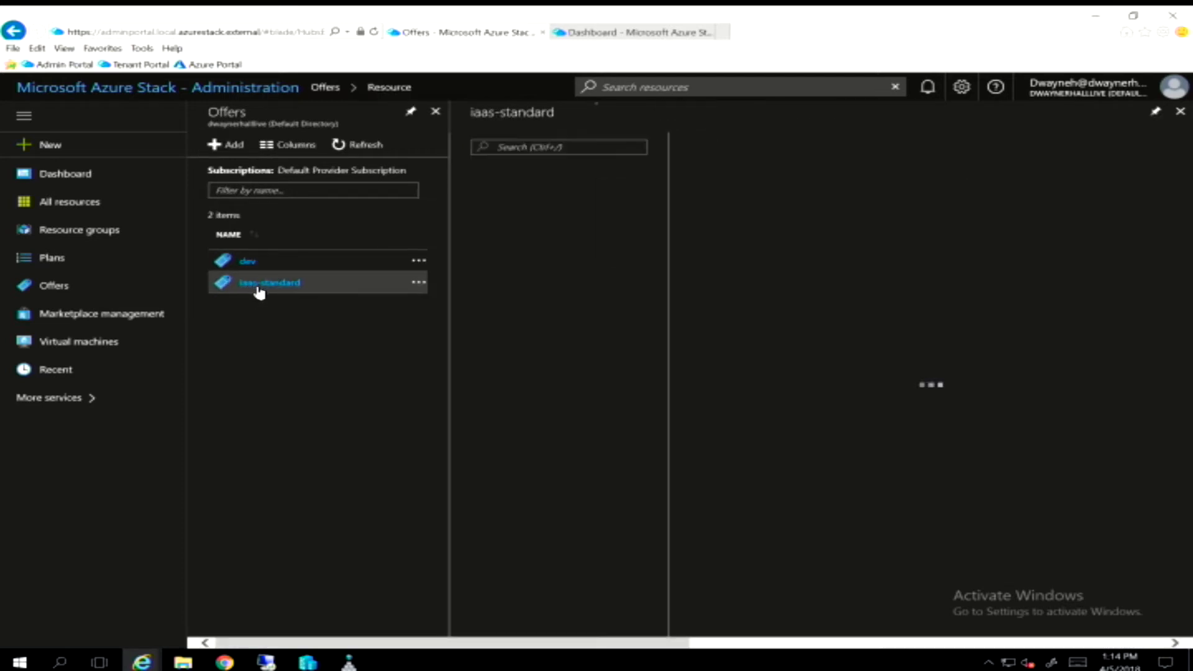
left_click(269, 283)
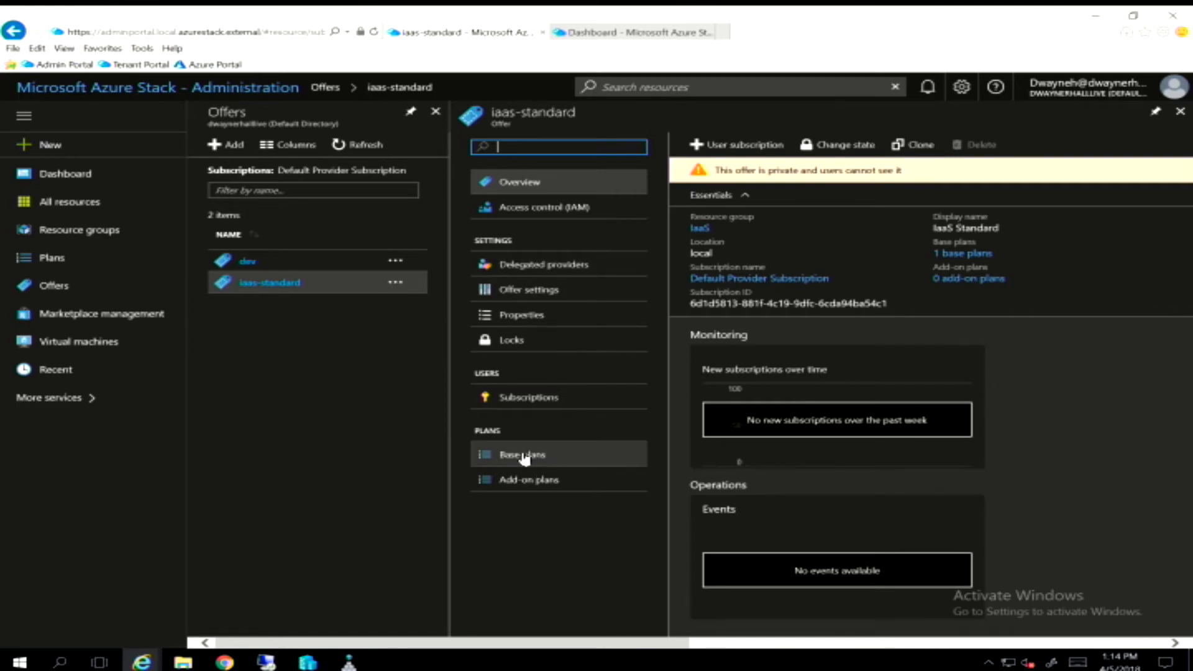
left_click(522, 454)
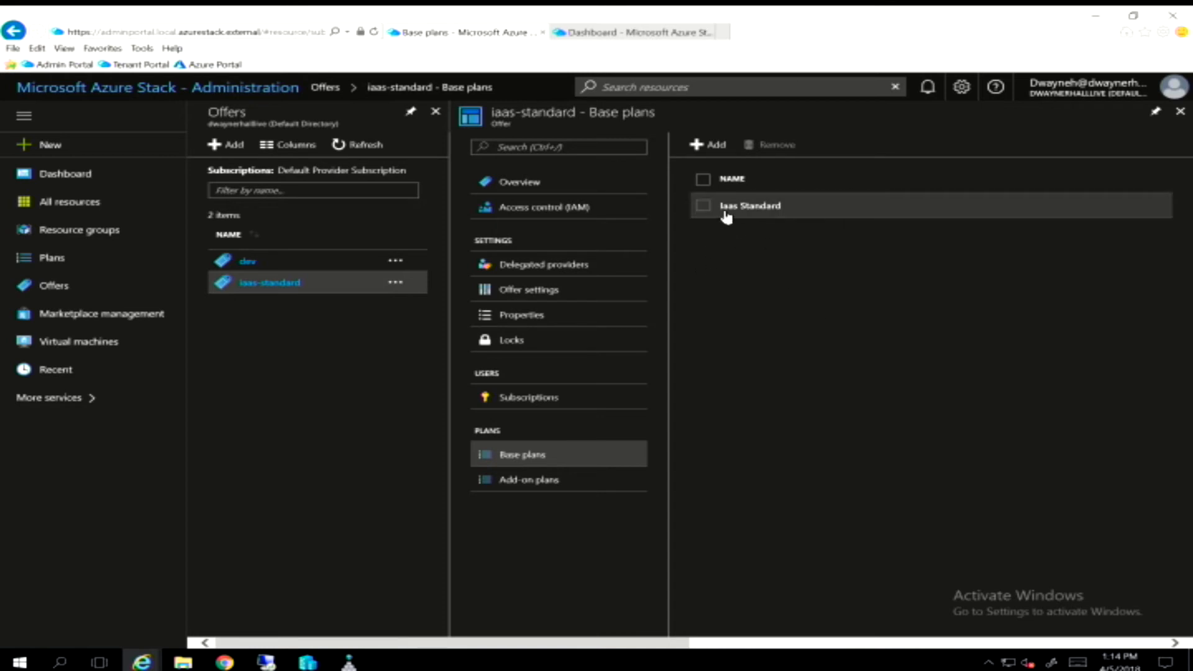
mouse_move(748, 216)
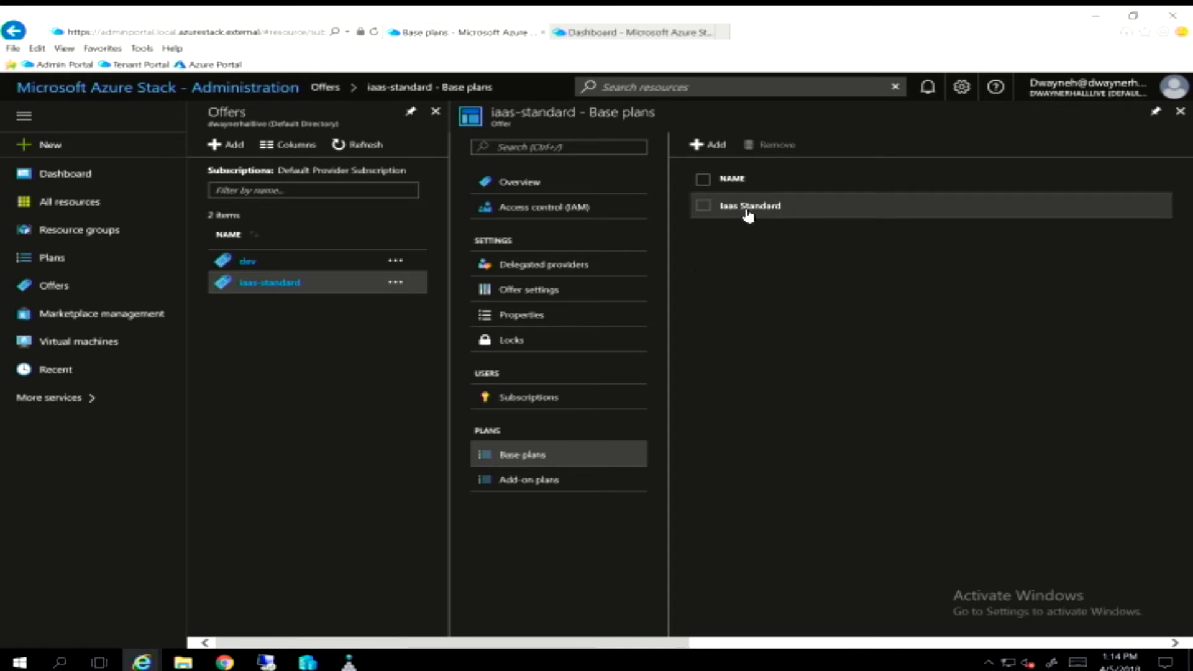
left_click(749, 205)
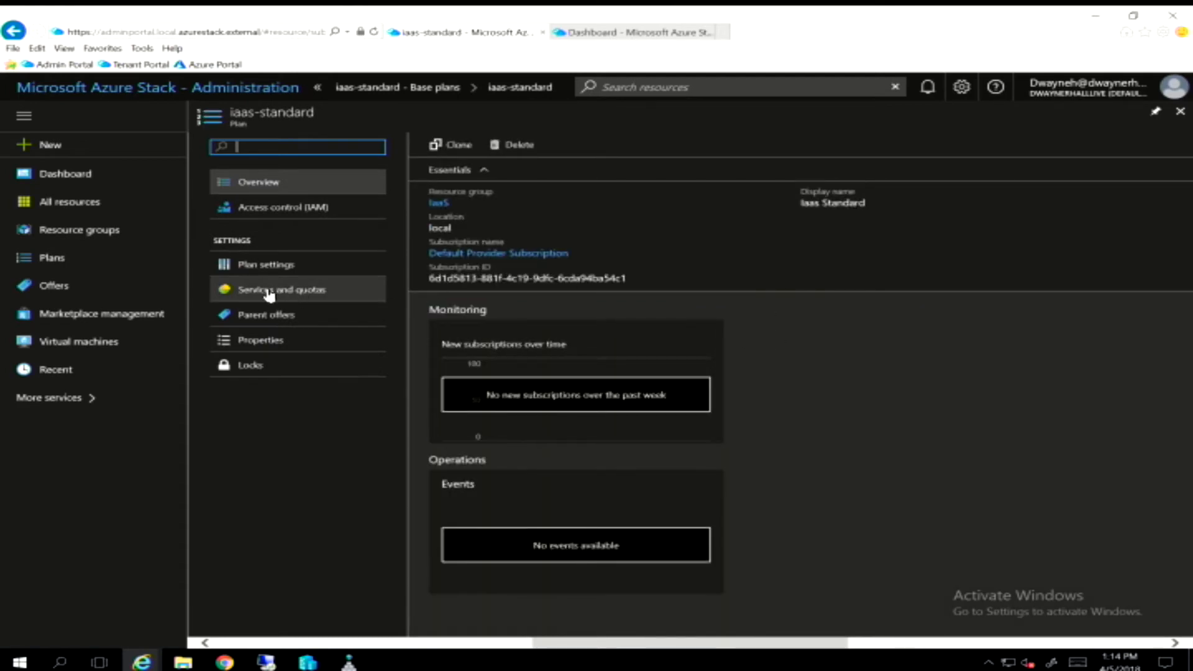
Step: Show the plan's Services and quotas: Compute Standard, Network Standard, Storage Standard
left_click(282, 289)
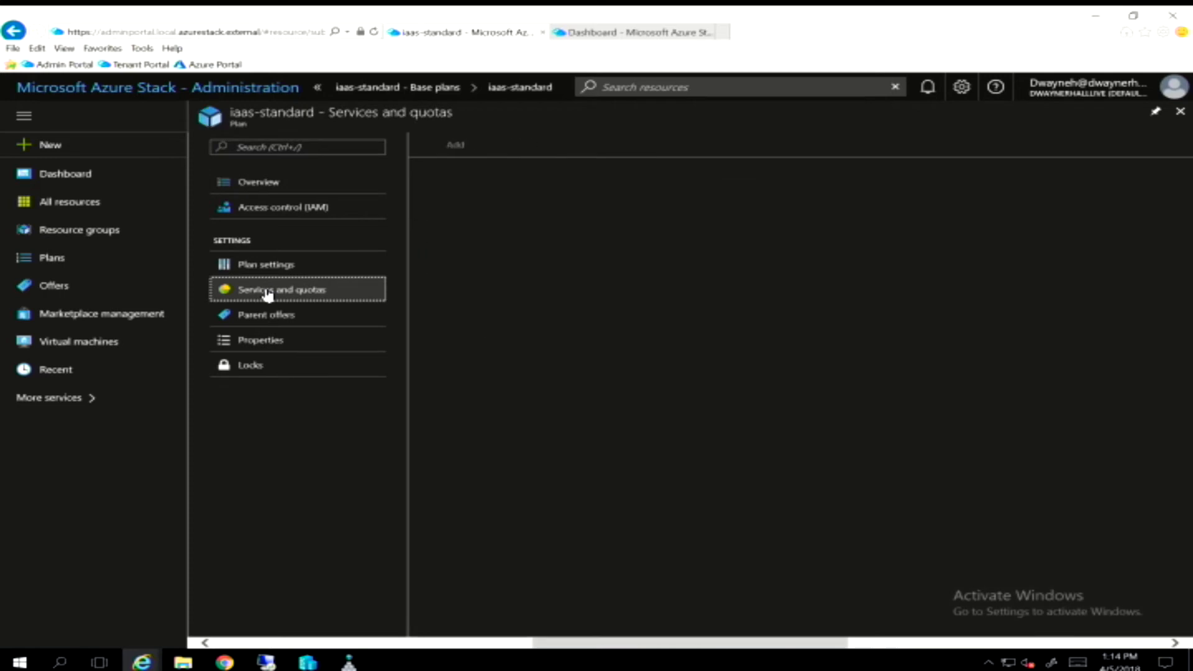
left_click(282, 289)
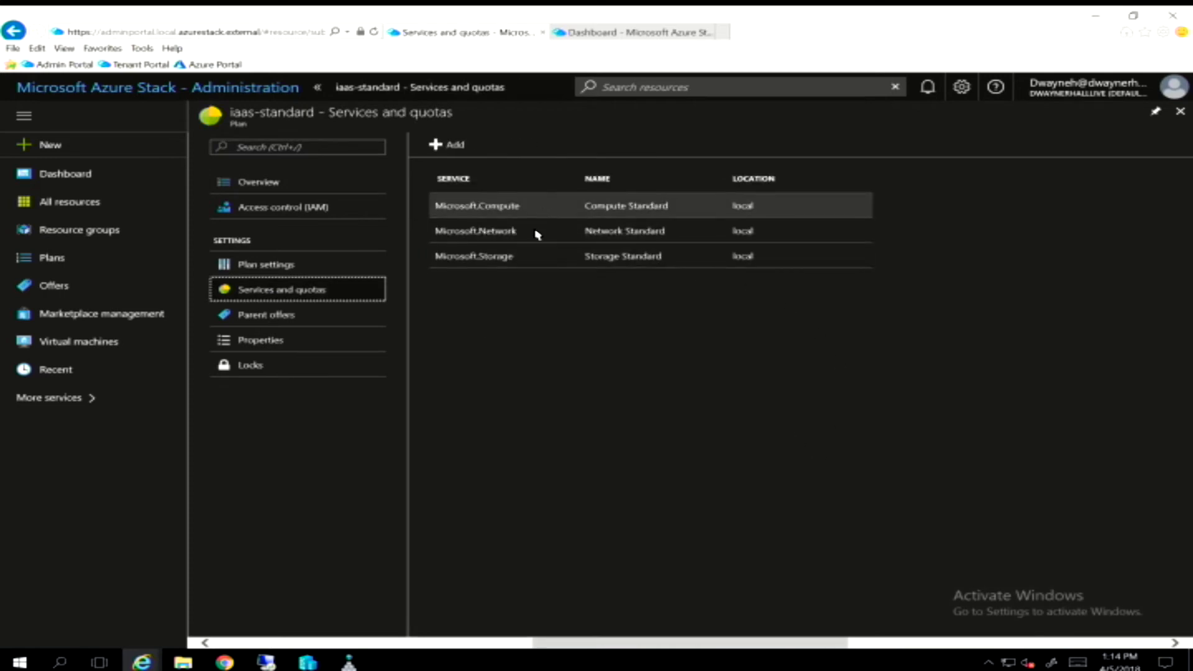
mouse_move(525, 255)
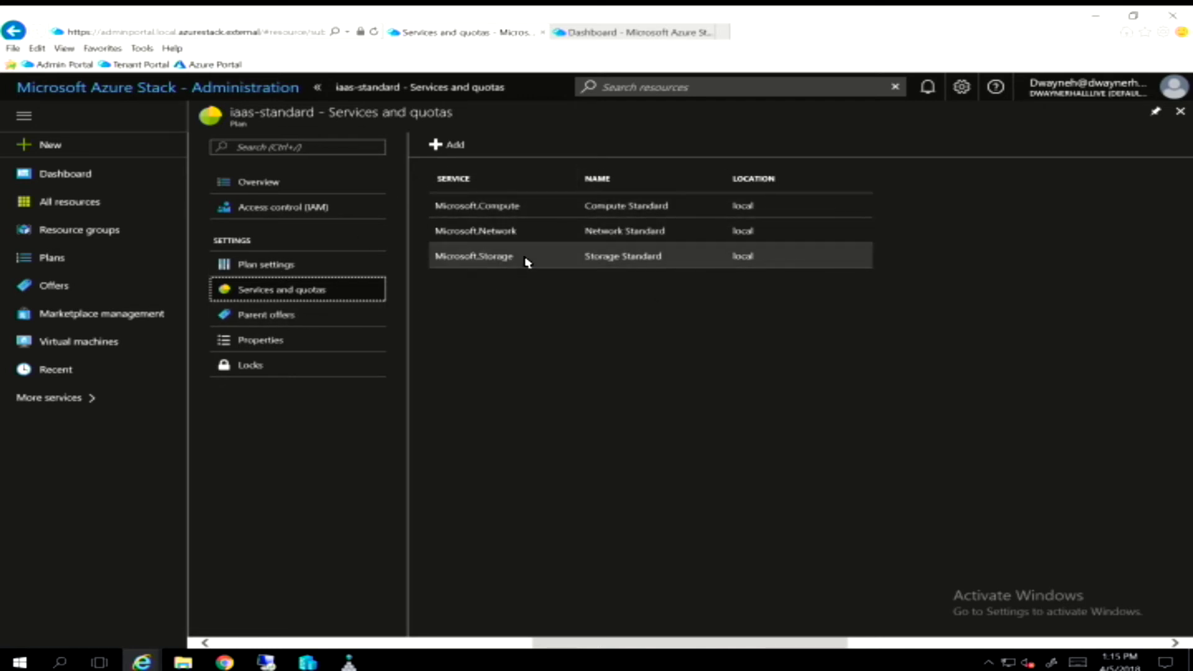
mouse_move(522, 257)
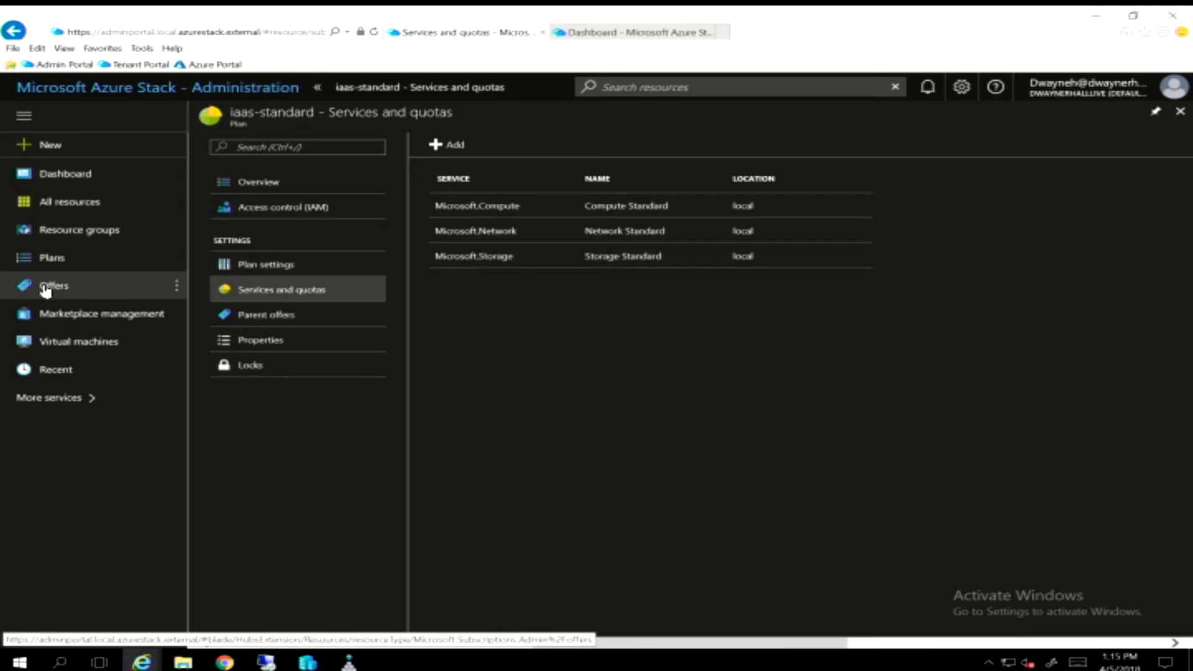
Step: Reopen iaas-standard from Offers and select Subscriptions under Users
left_click(54, 285)
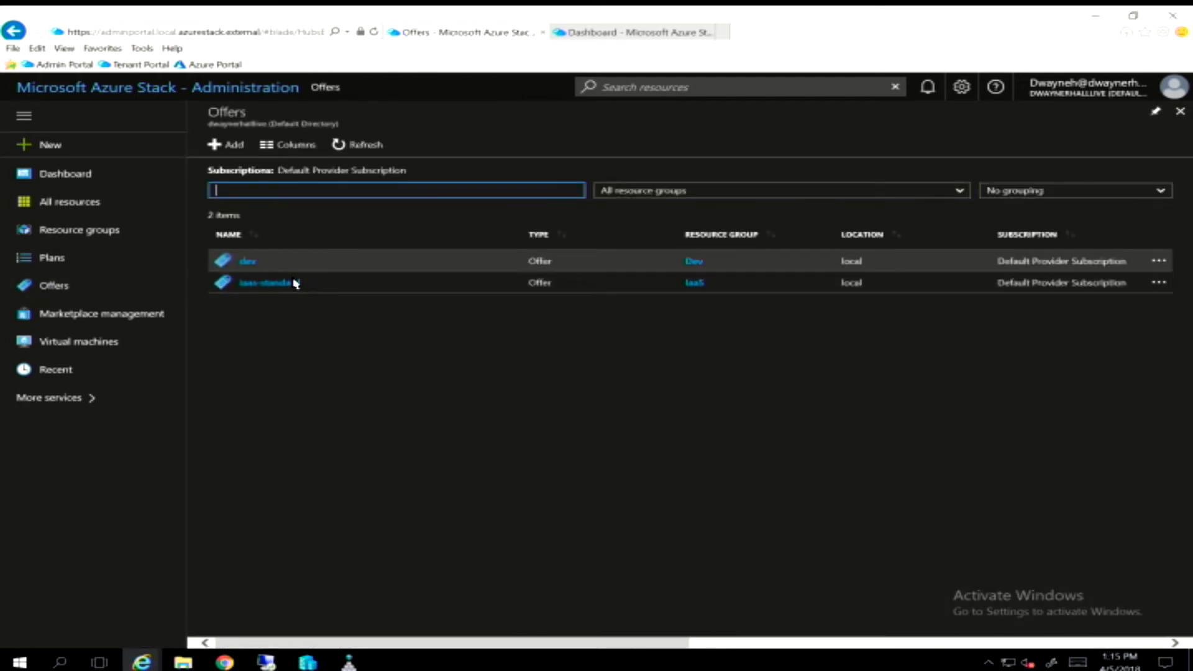
left_click(266, 283)
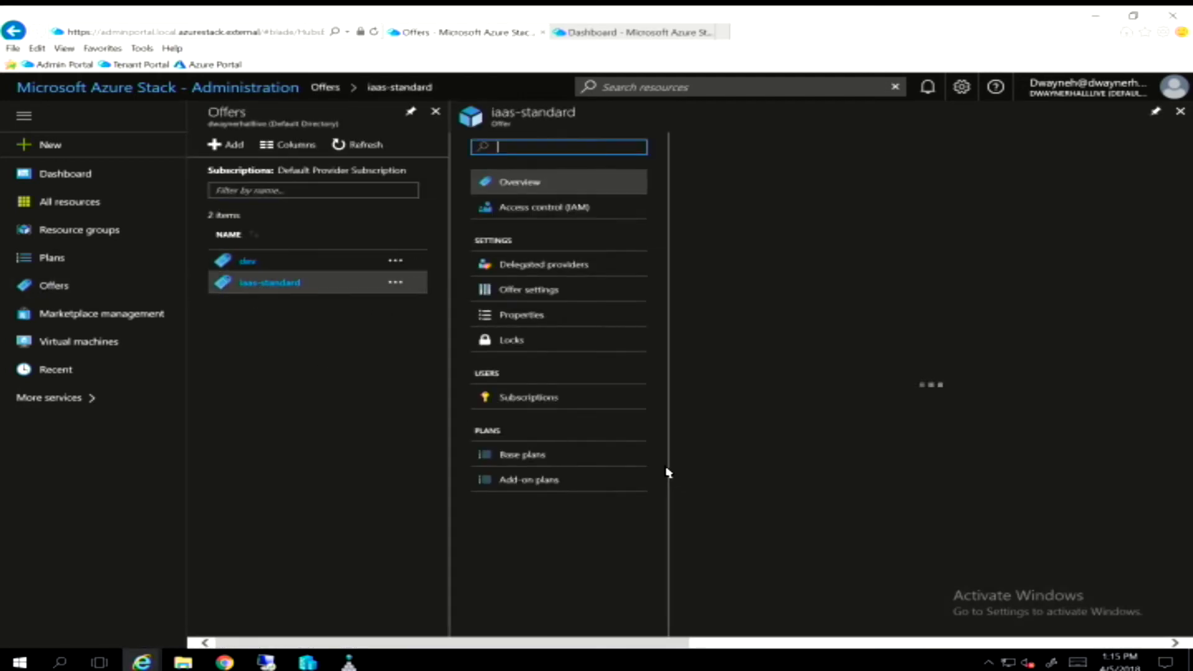
left_click(519, 182)
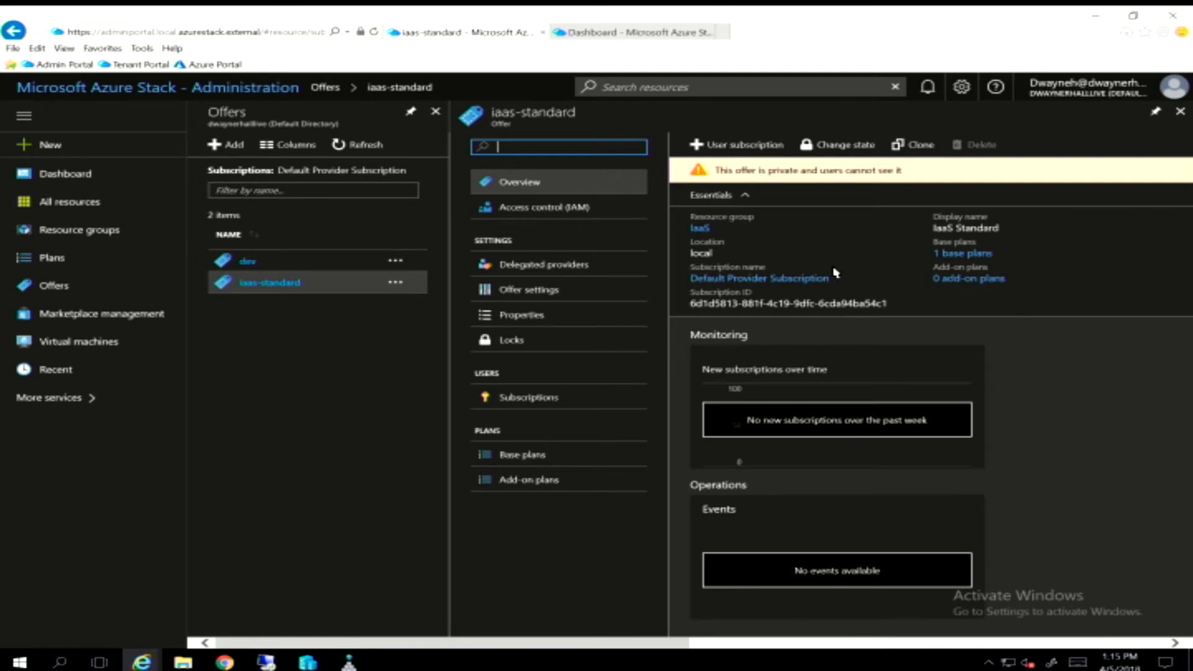
mouse_move(529, 397)
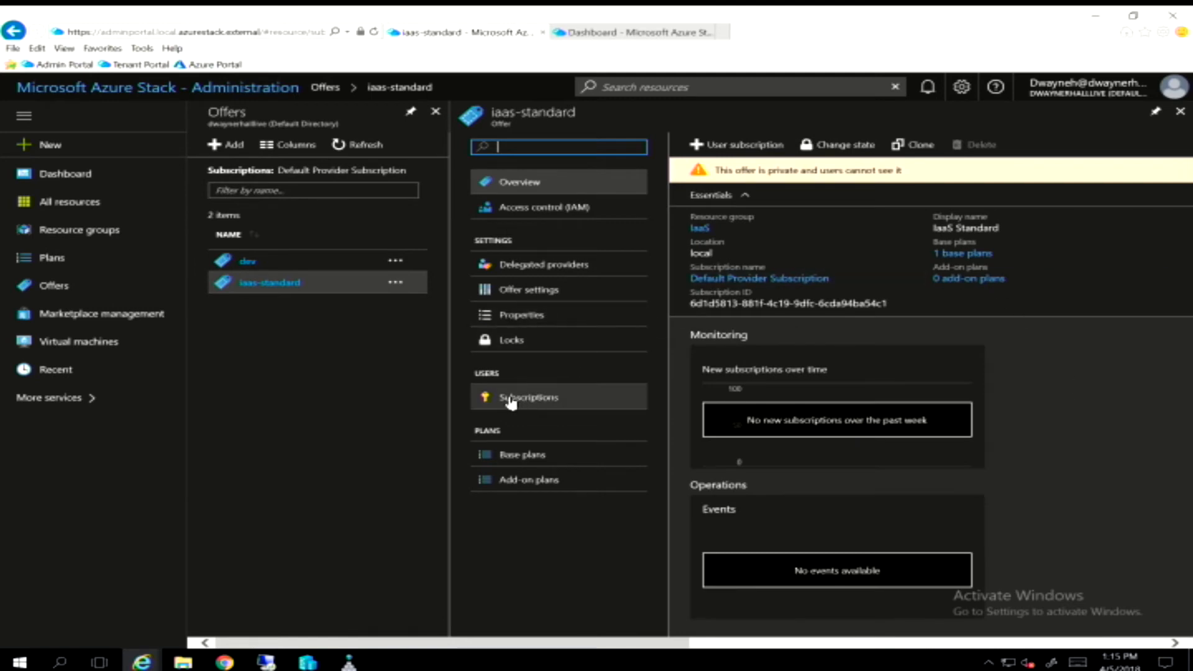
left_click(528, 397)
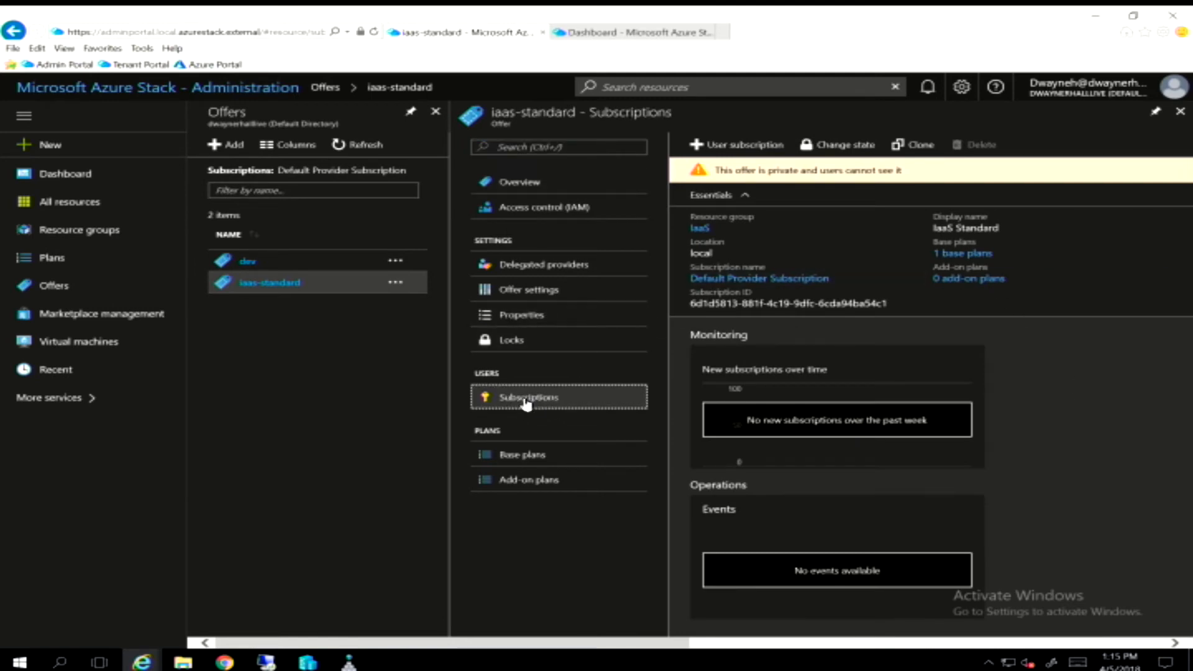
Step: List iaas-standard's subscribers, showing the tenant user's enabled IaaS Standard subscription
left_click(529, 396)
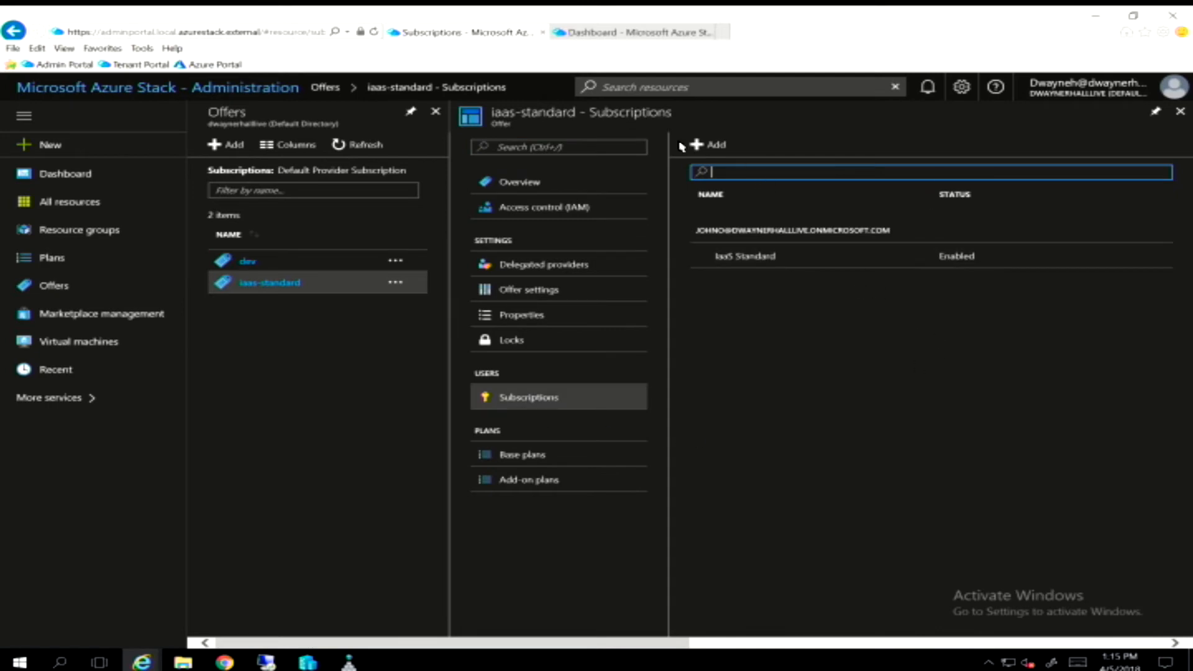
mouse_move(705, 145)
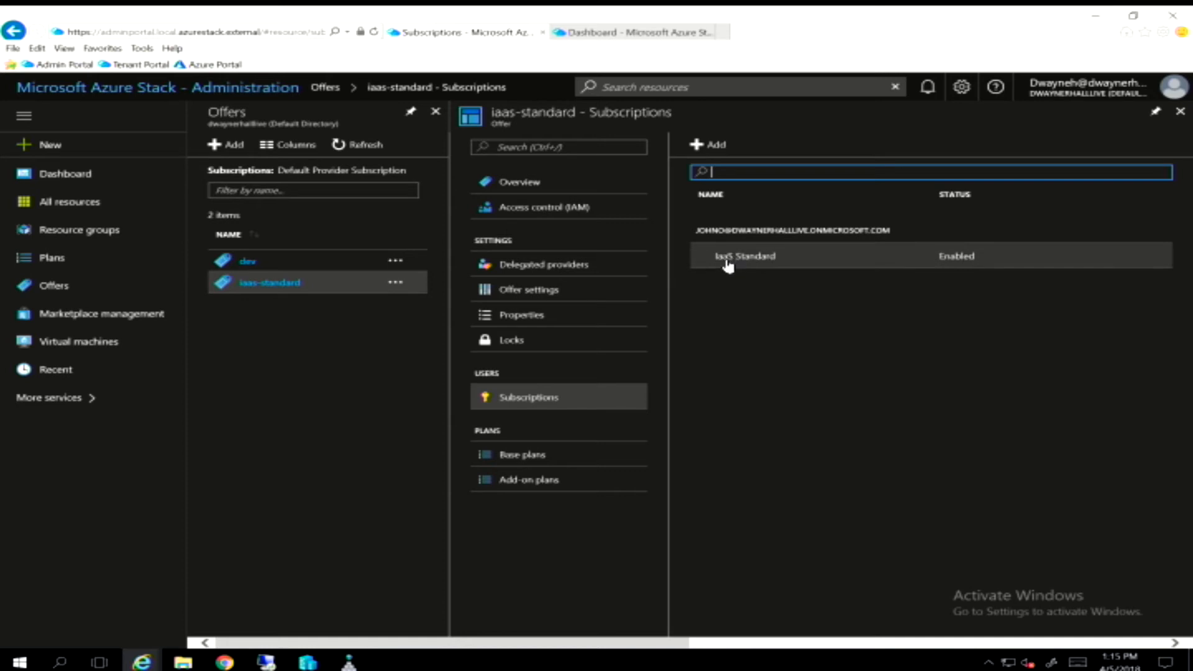
mouse_move(744, 264)
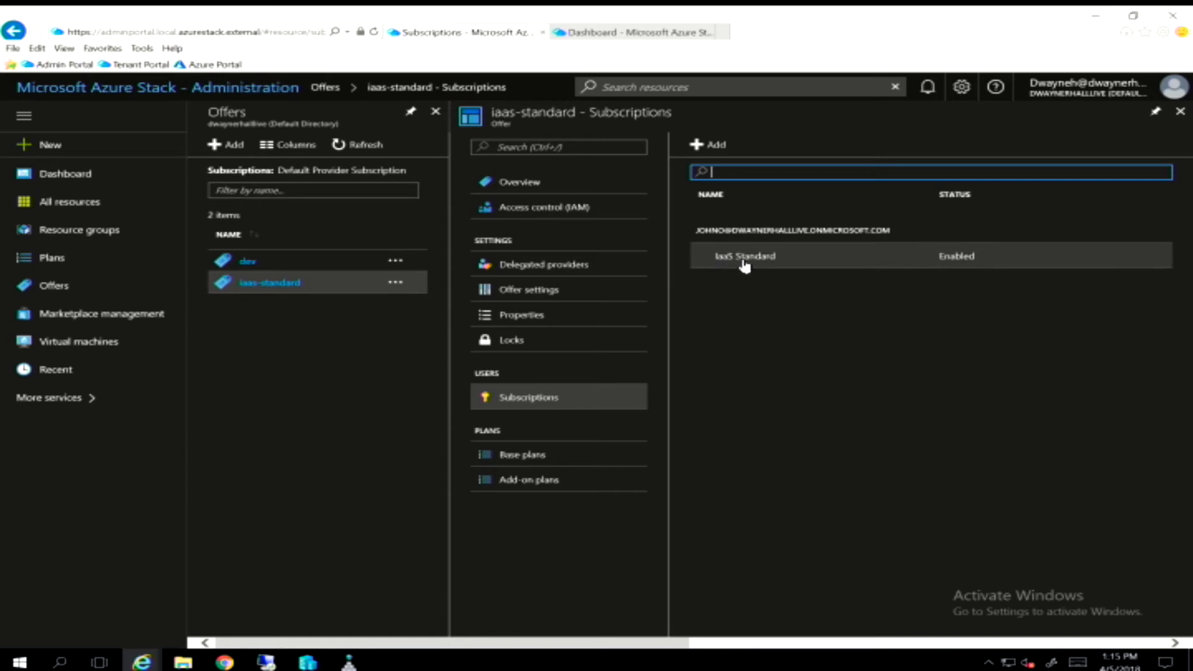
mouse_move(758, 228)
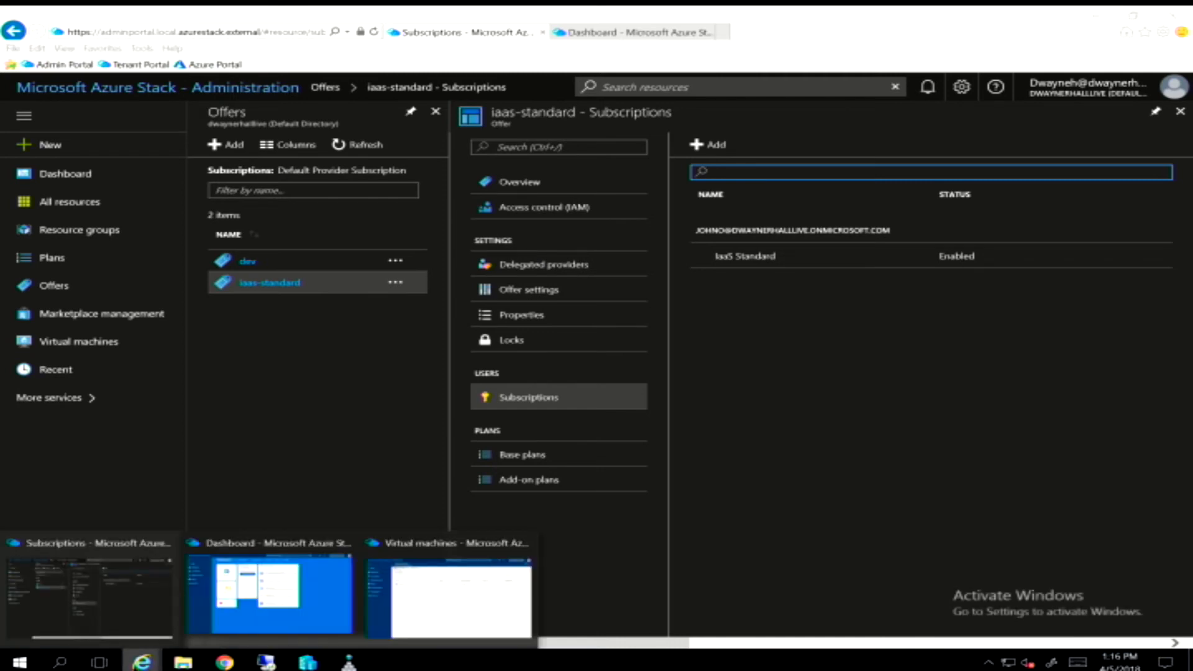
mouse_move(448, 552)
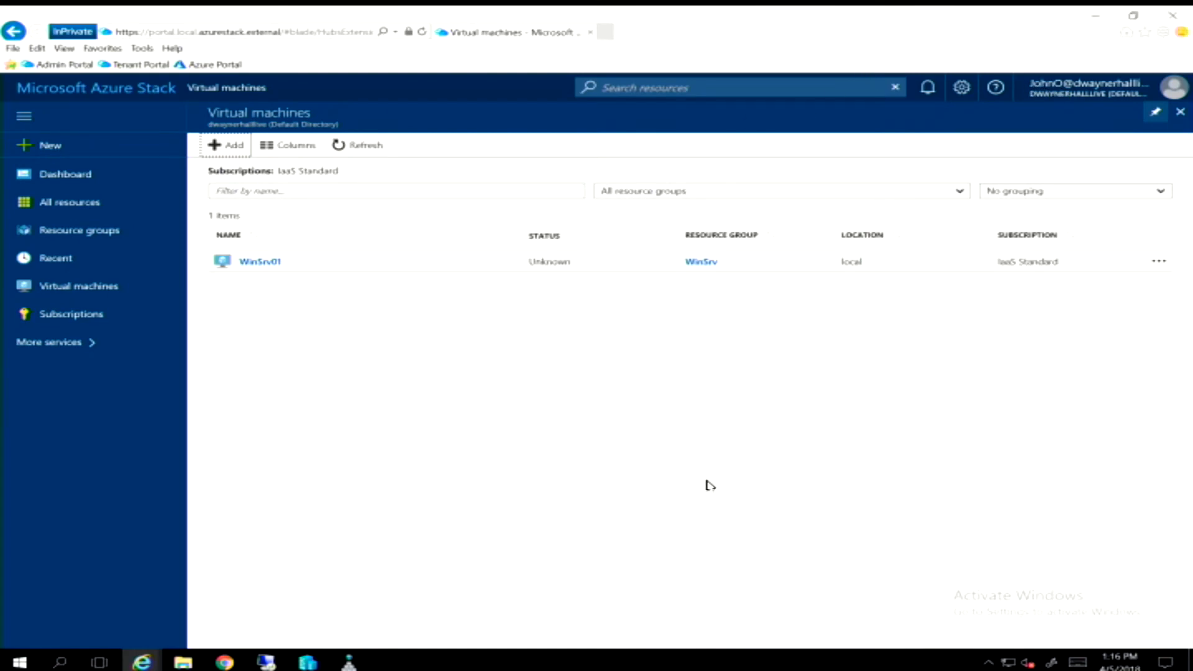
mouse_move(111, 492)
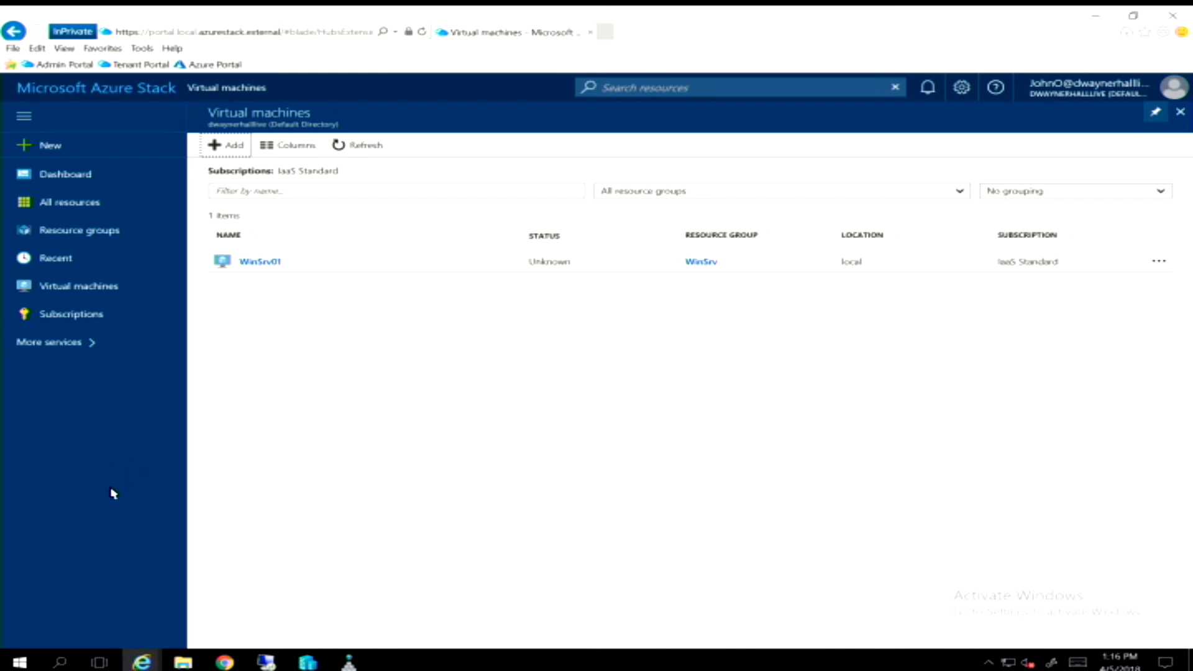
mouse_move(373, 477)
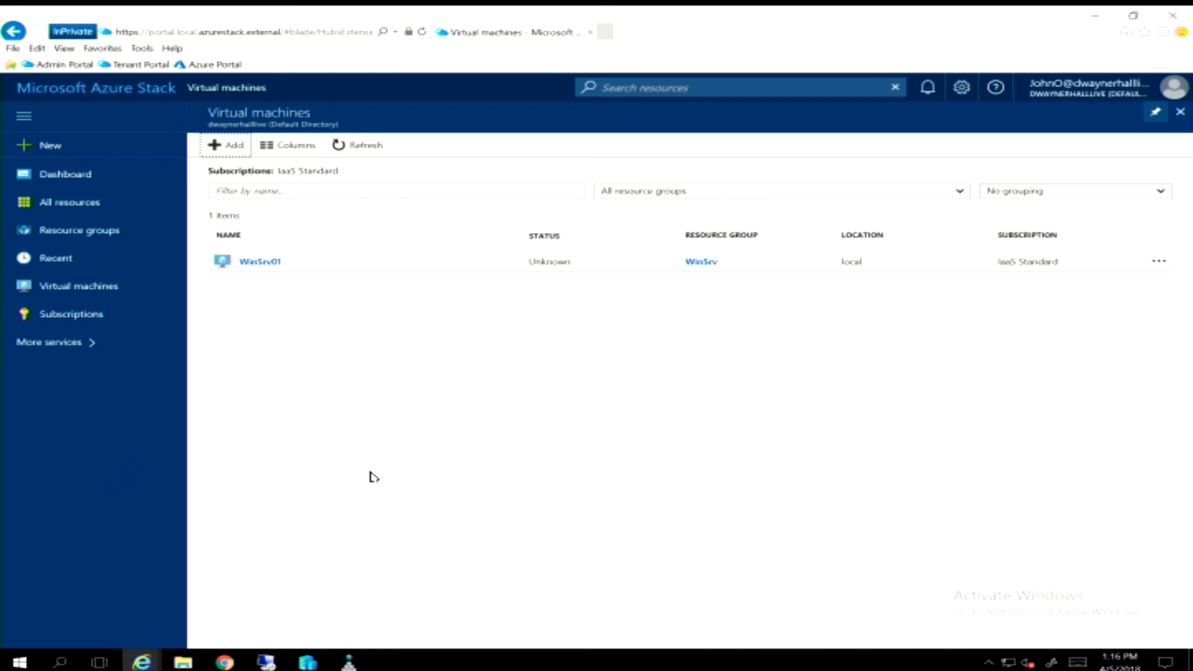
mouse_move(119, 113)
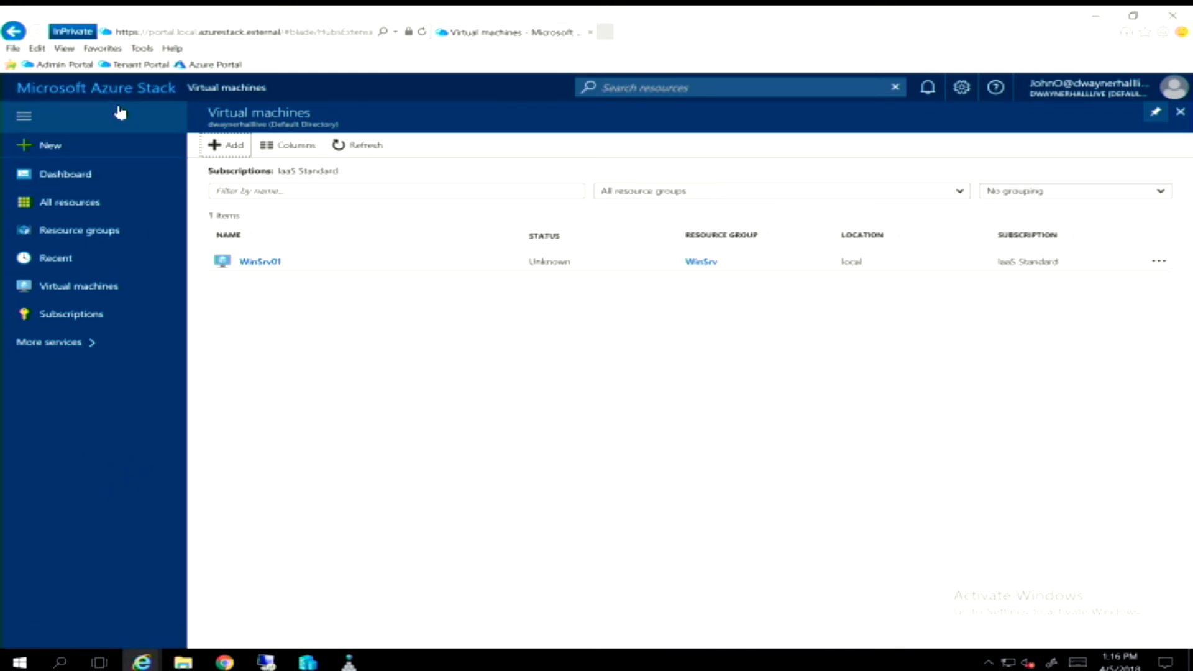
mouse_move(118, 95)
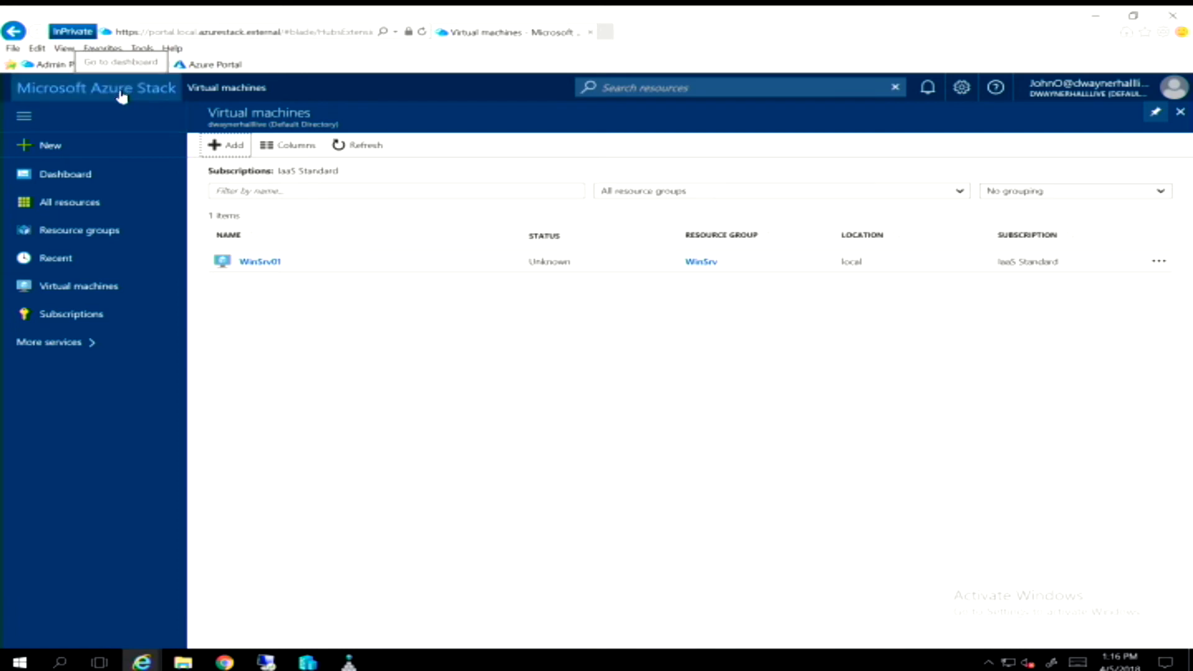
left_click(49, 342)
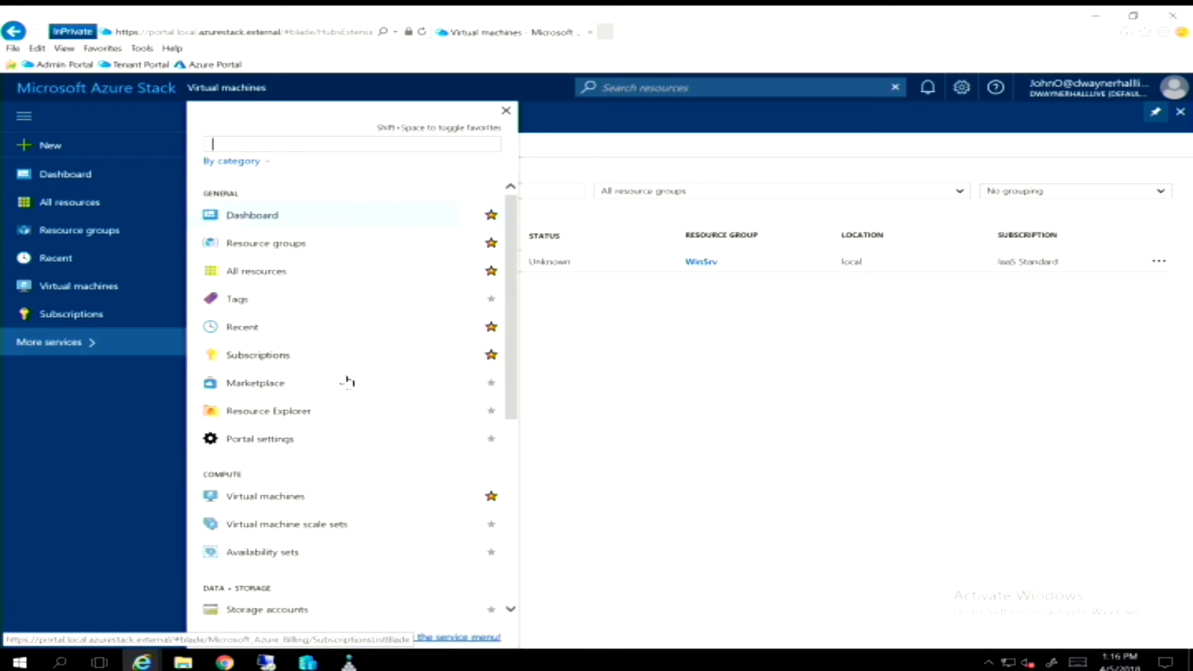
scroll("down", 3)
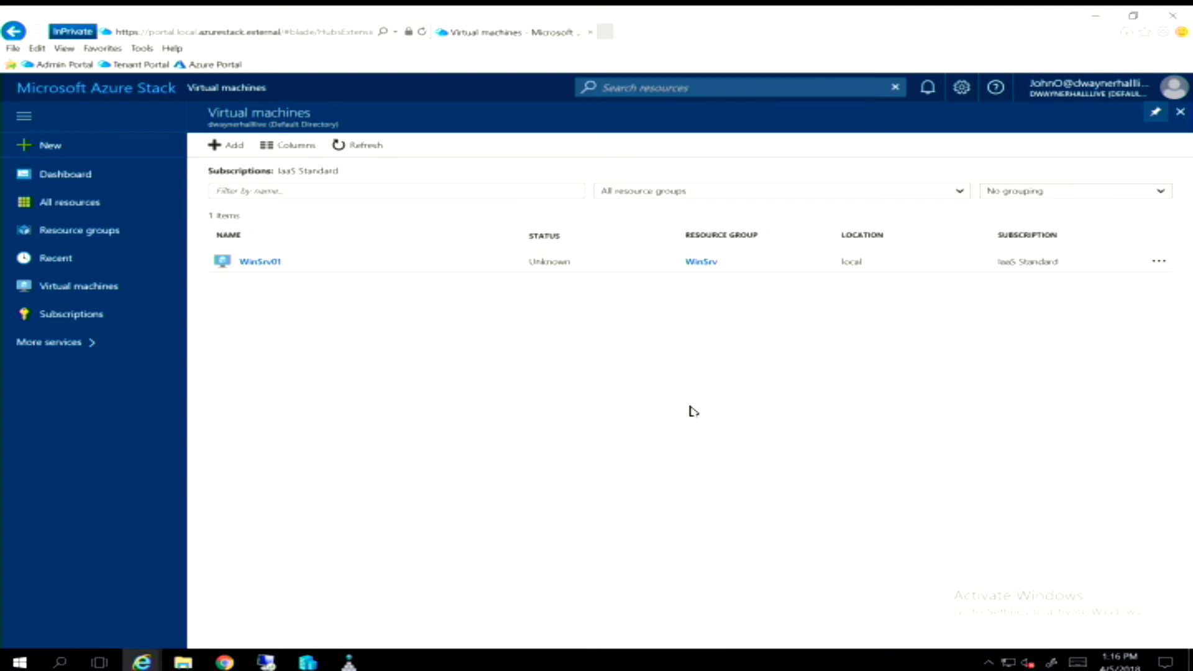
mouse_move(274, 286)
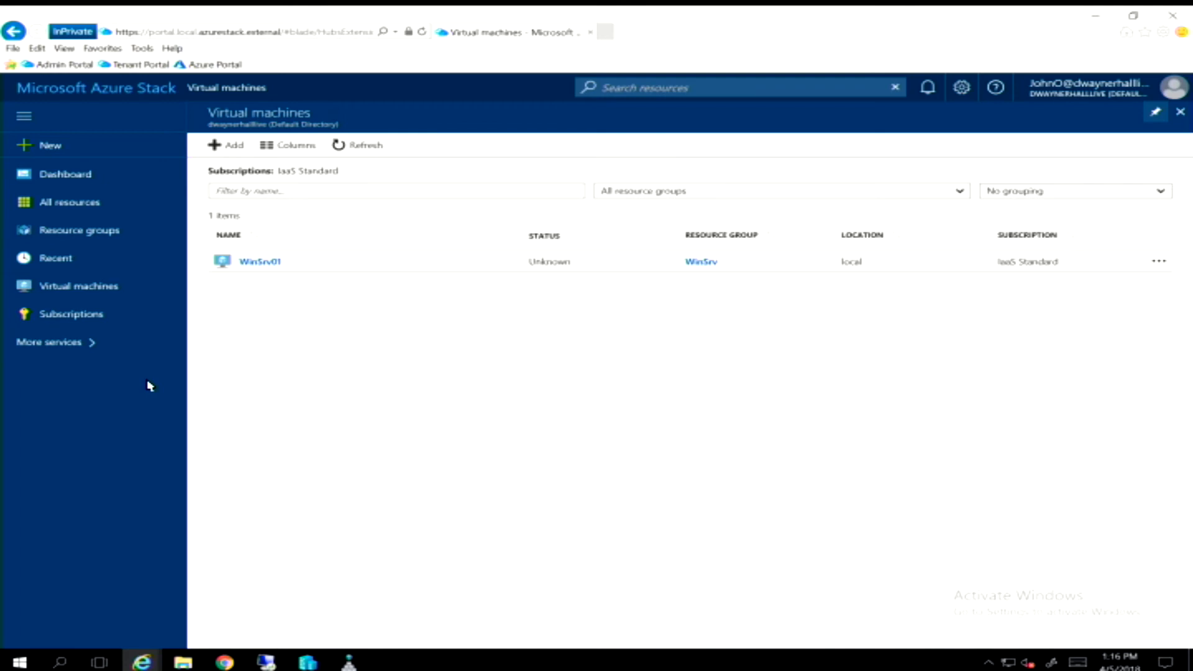
mouse_move(976, 115)
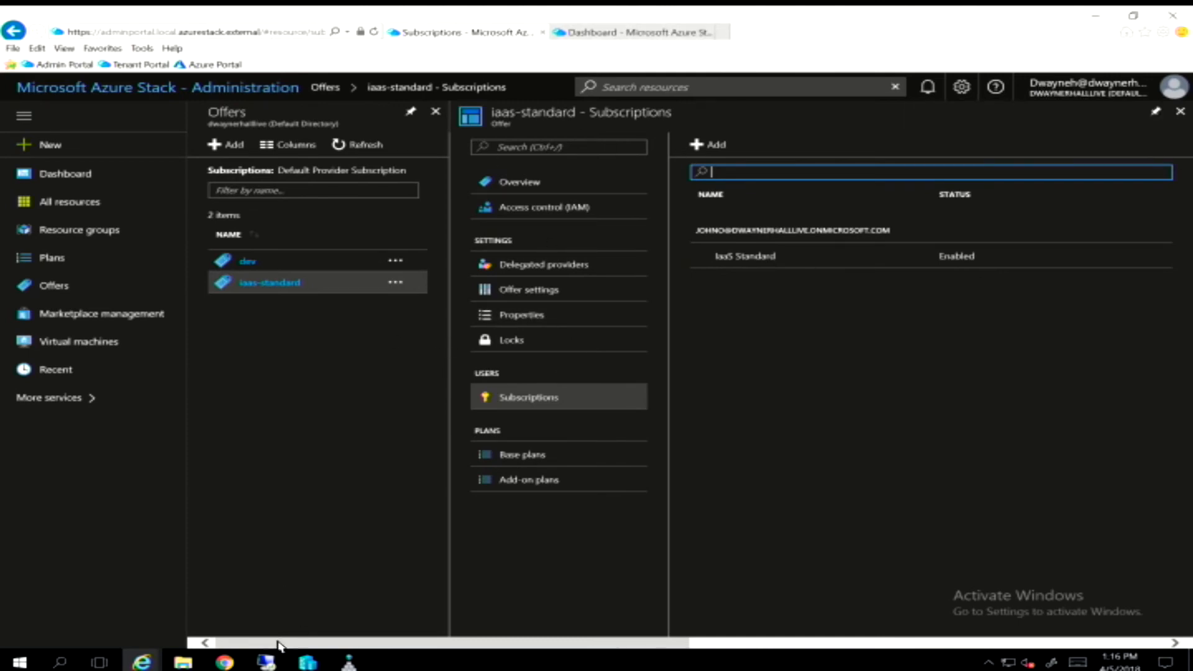
mouse_move(142, 661)
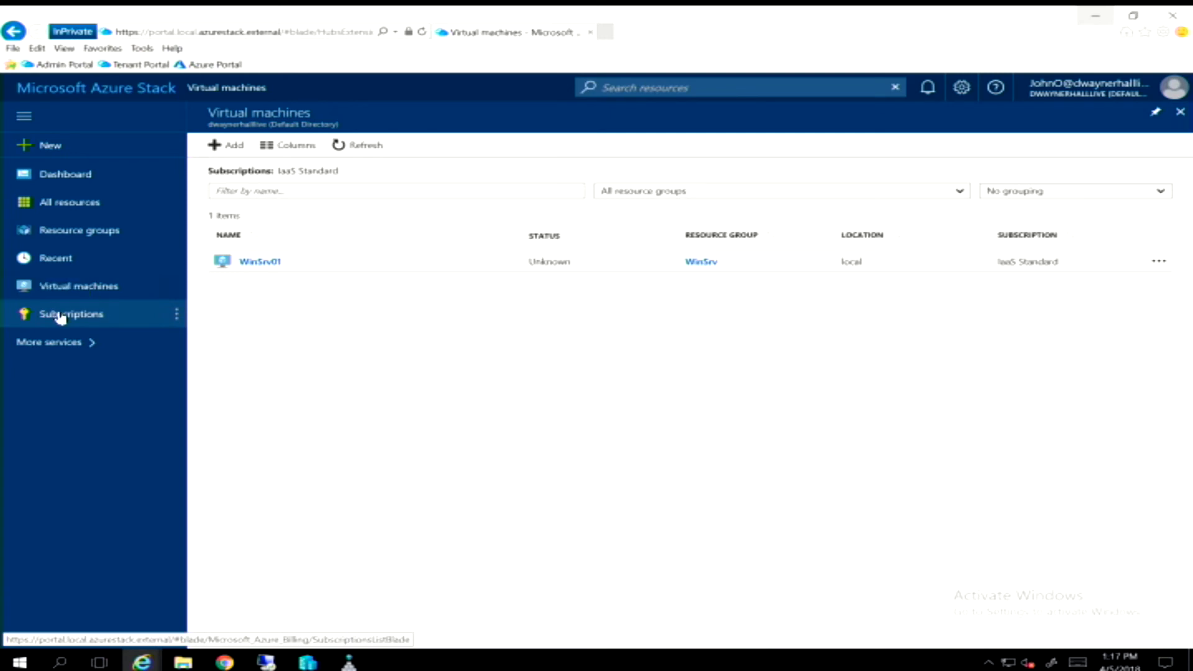
Step: View tenant Subscriptions (IaaS Standard, Owner role), then show the full services list
left_click(71, 313)
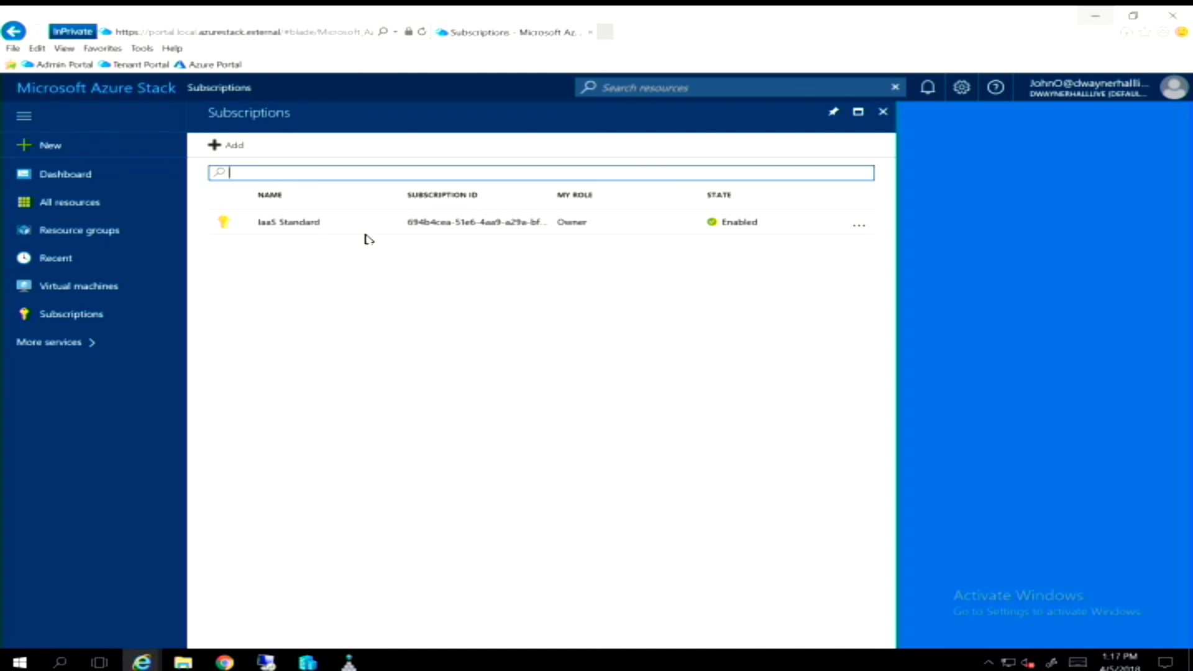
left_click(47, 342)
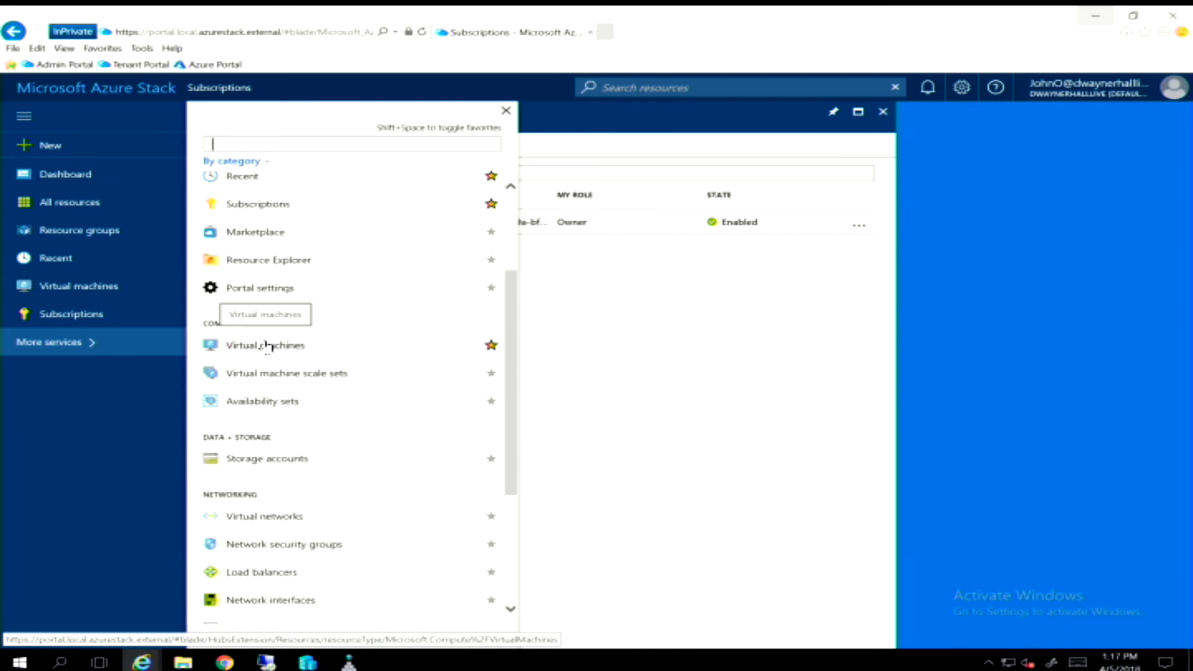
Step: From Virtual machines, add a new VM and view the SLES 11 SP4 (BYOS) Compute marketplace item
left_click(266, 345)
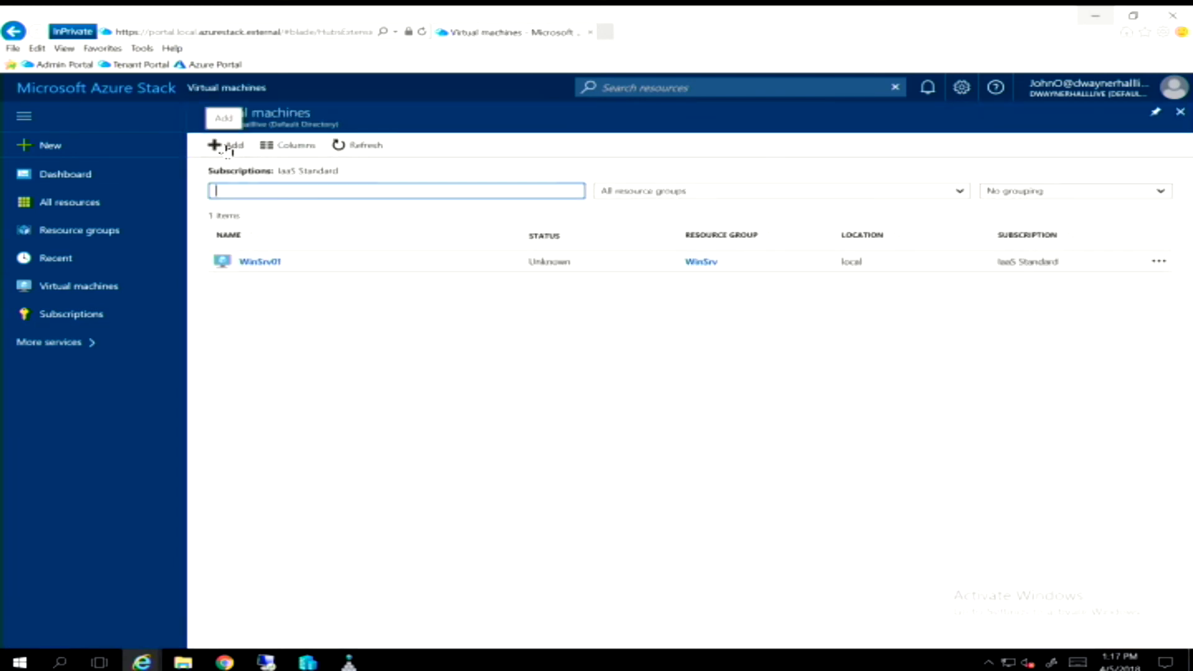
left_click(225, 145)
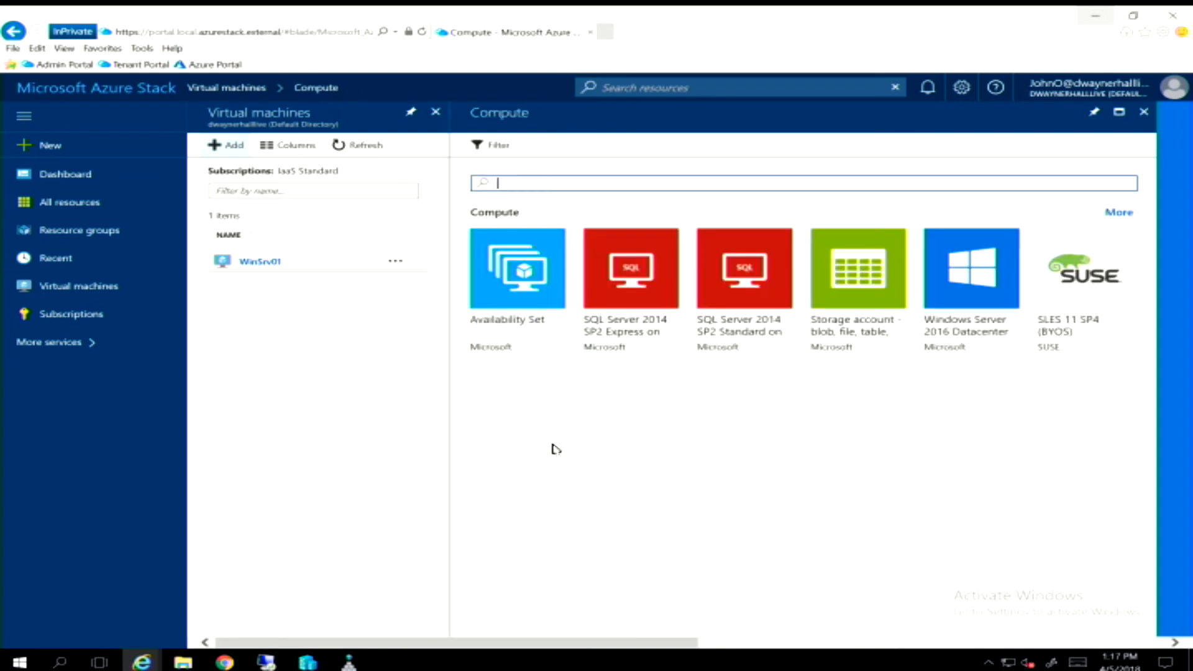
mouse_move(601, 416)
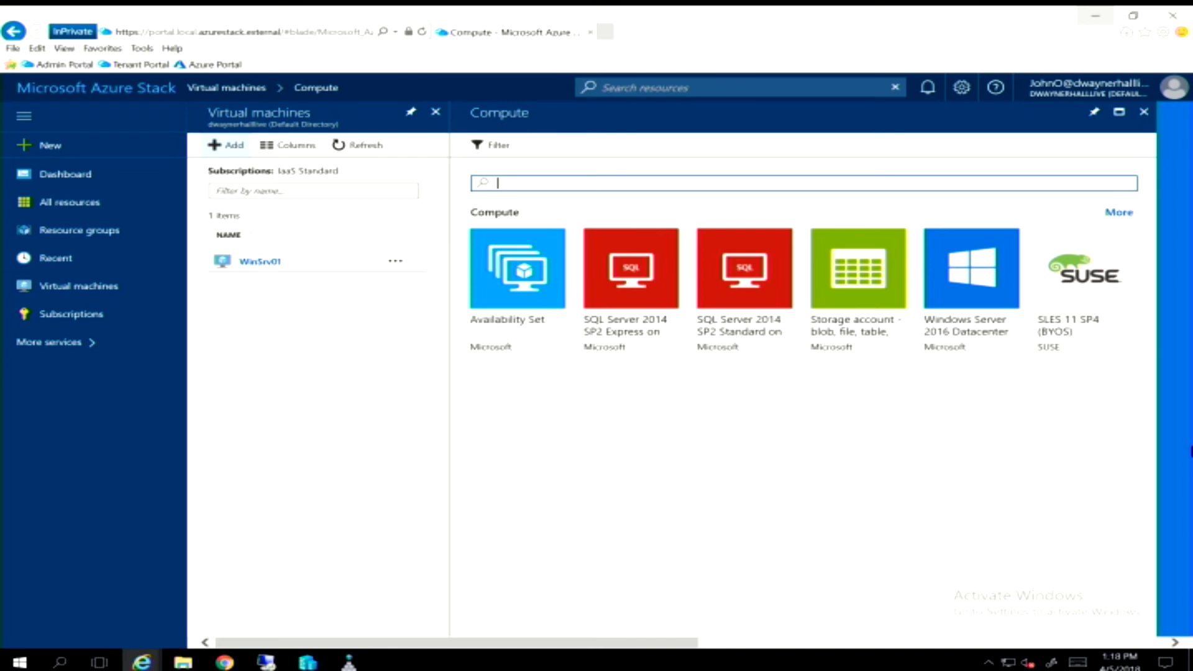
left_click(1084, 268)
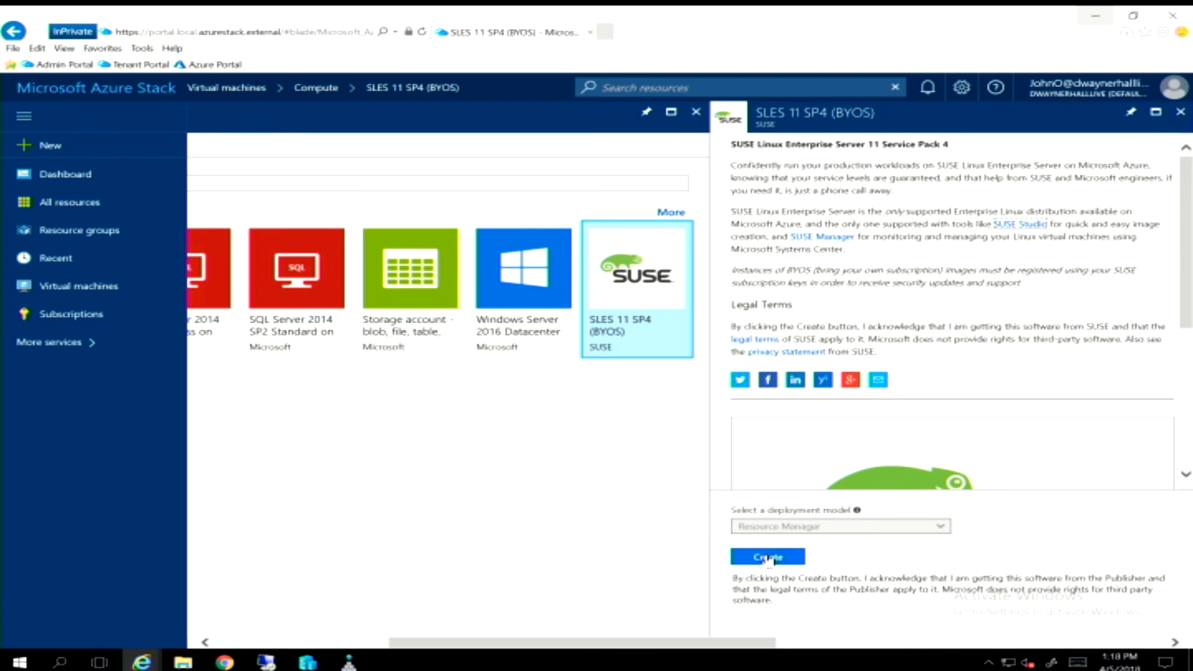
left_click(766, 556)
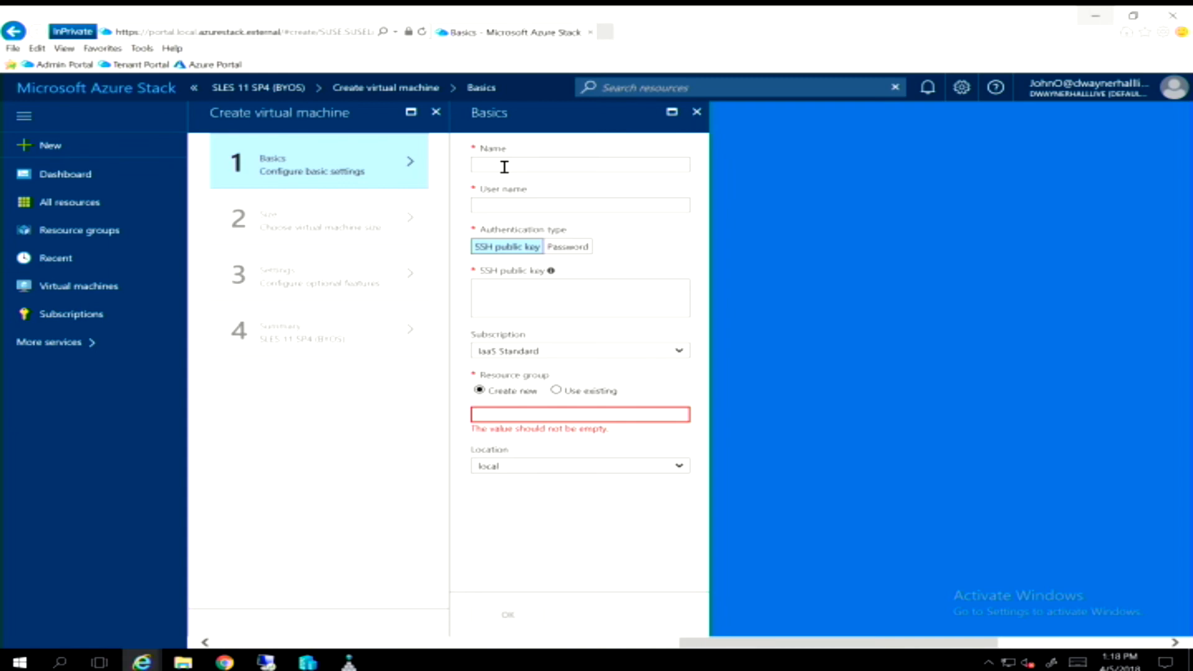
left_click(48, 342)
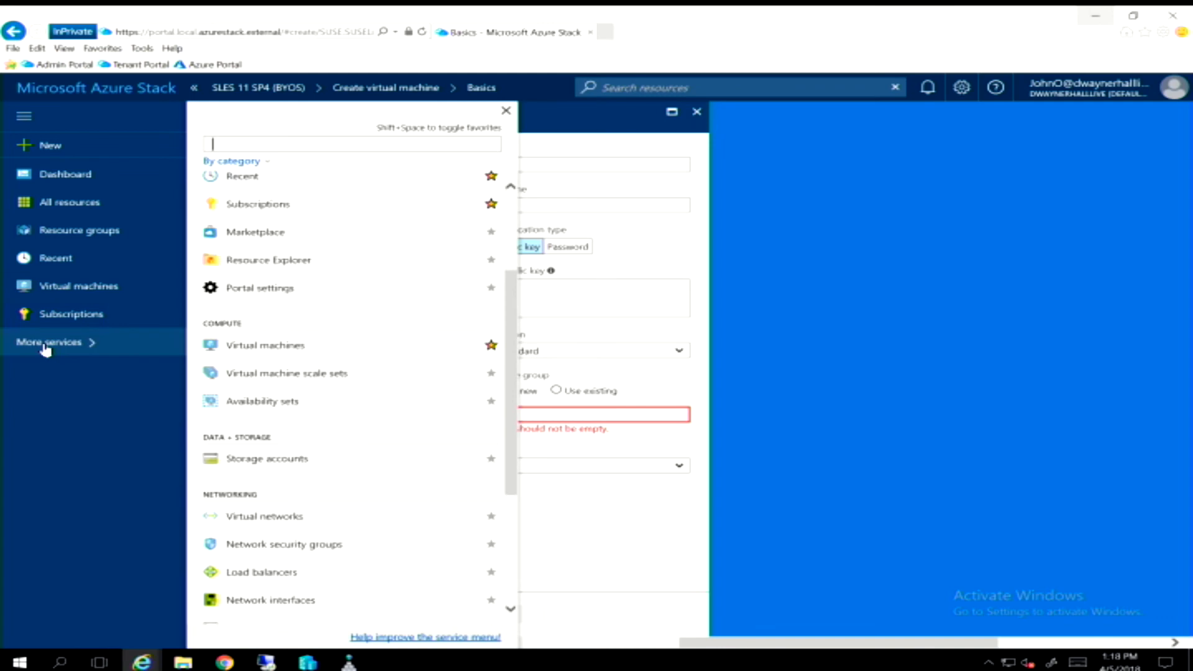
scroll("down", 3)
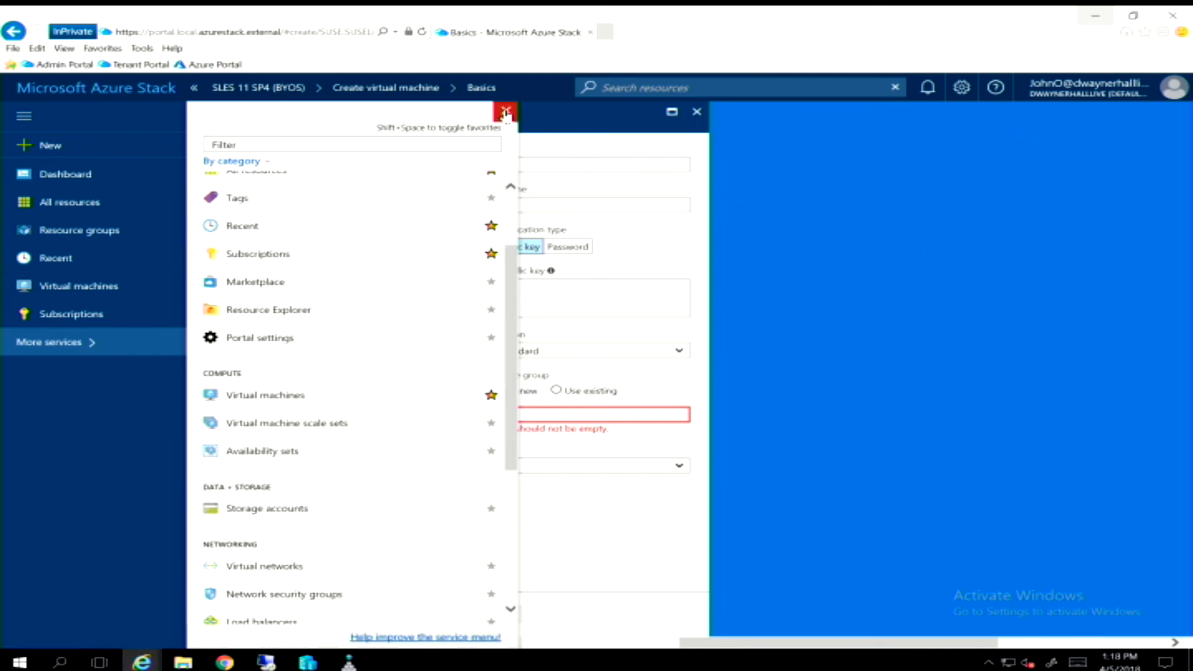
left_click(505, 112)
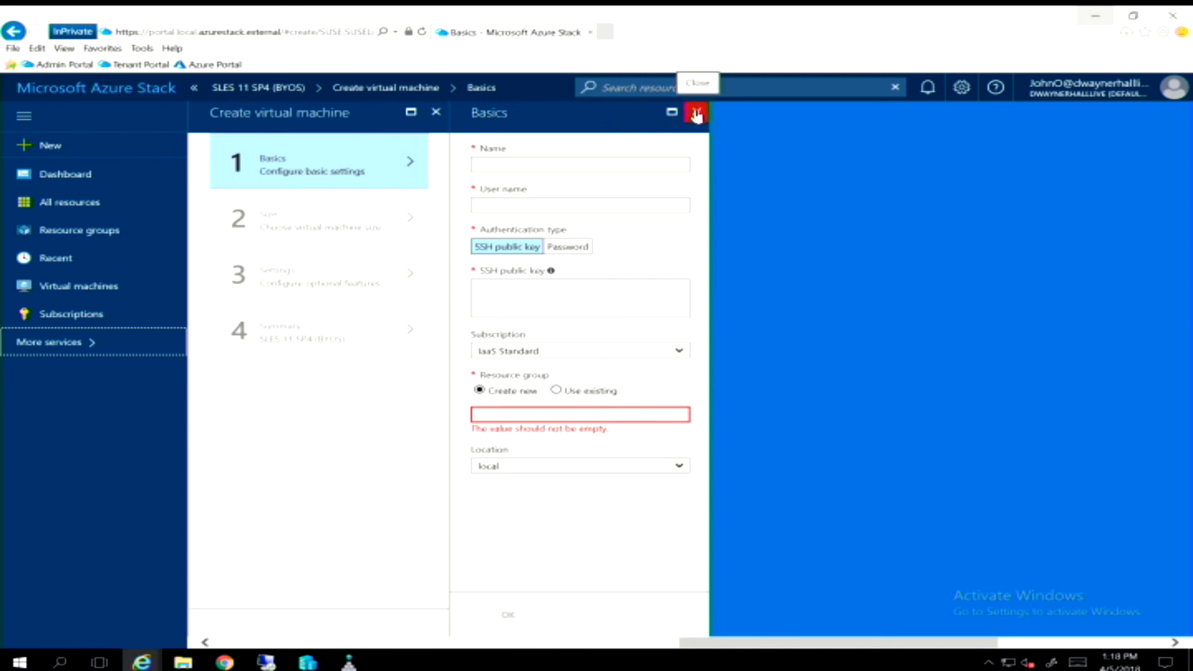
left_click(693, 113)
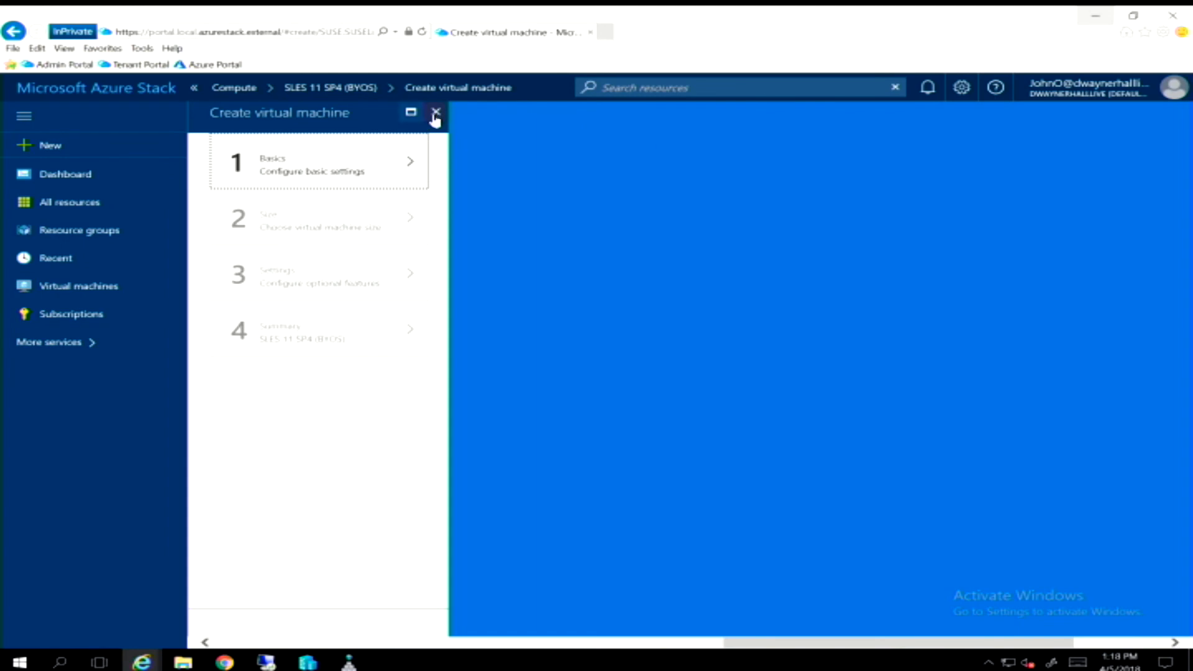
left_click(437, 112)
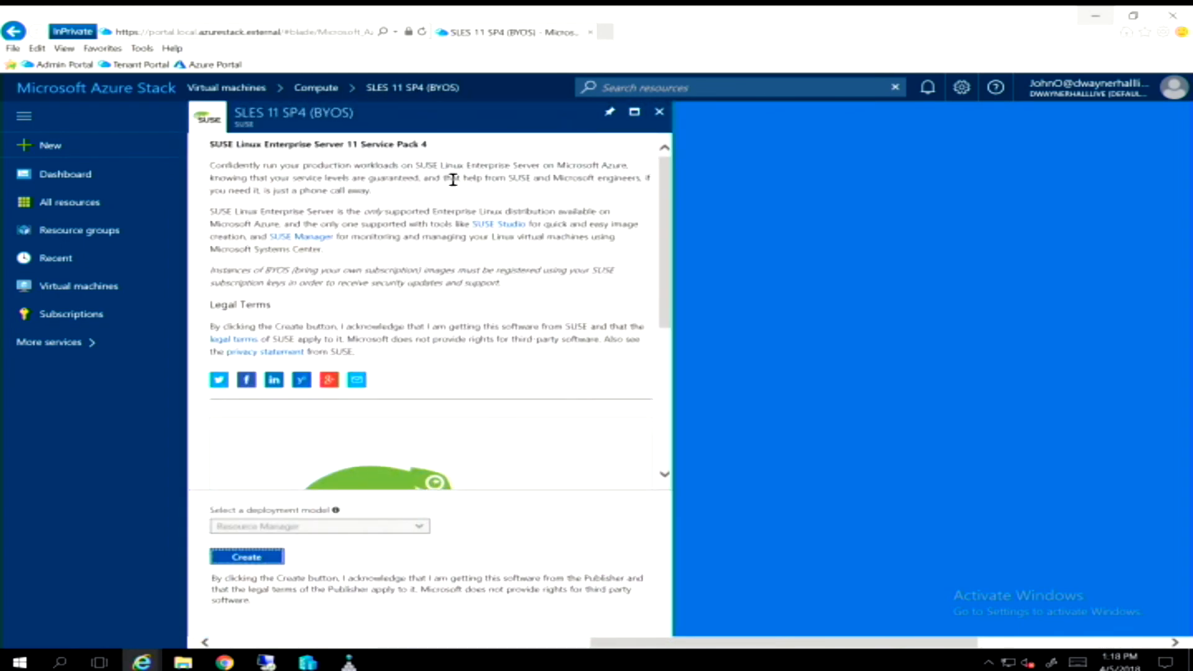